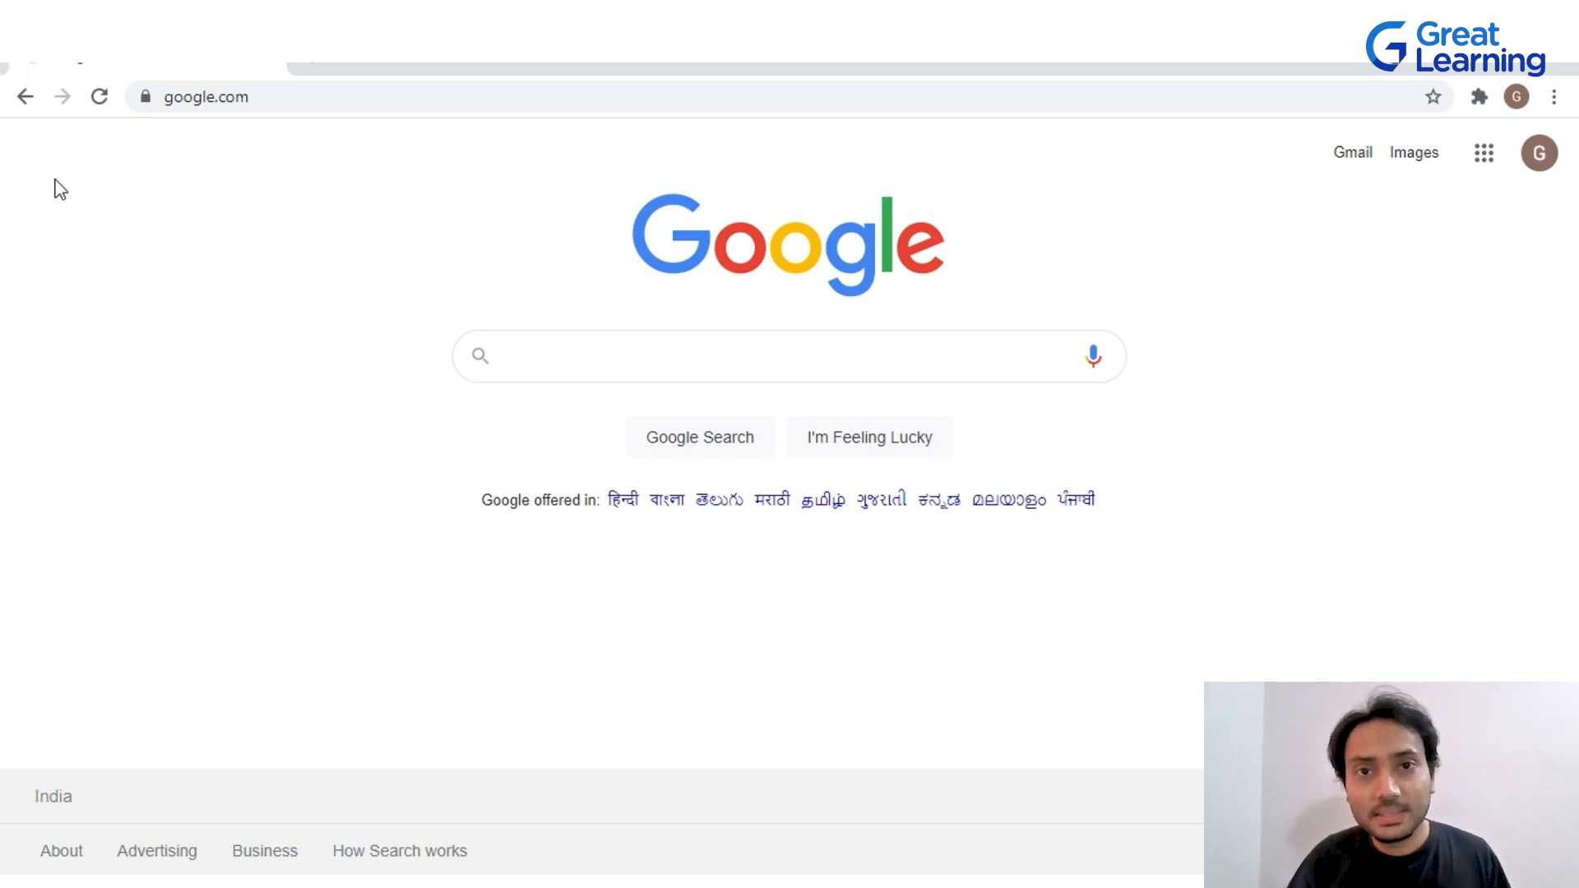
Step: Search Google for 'eclipse ide' and open the eclipse.org/ide result
text(eclipse)
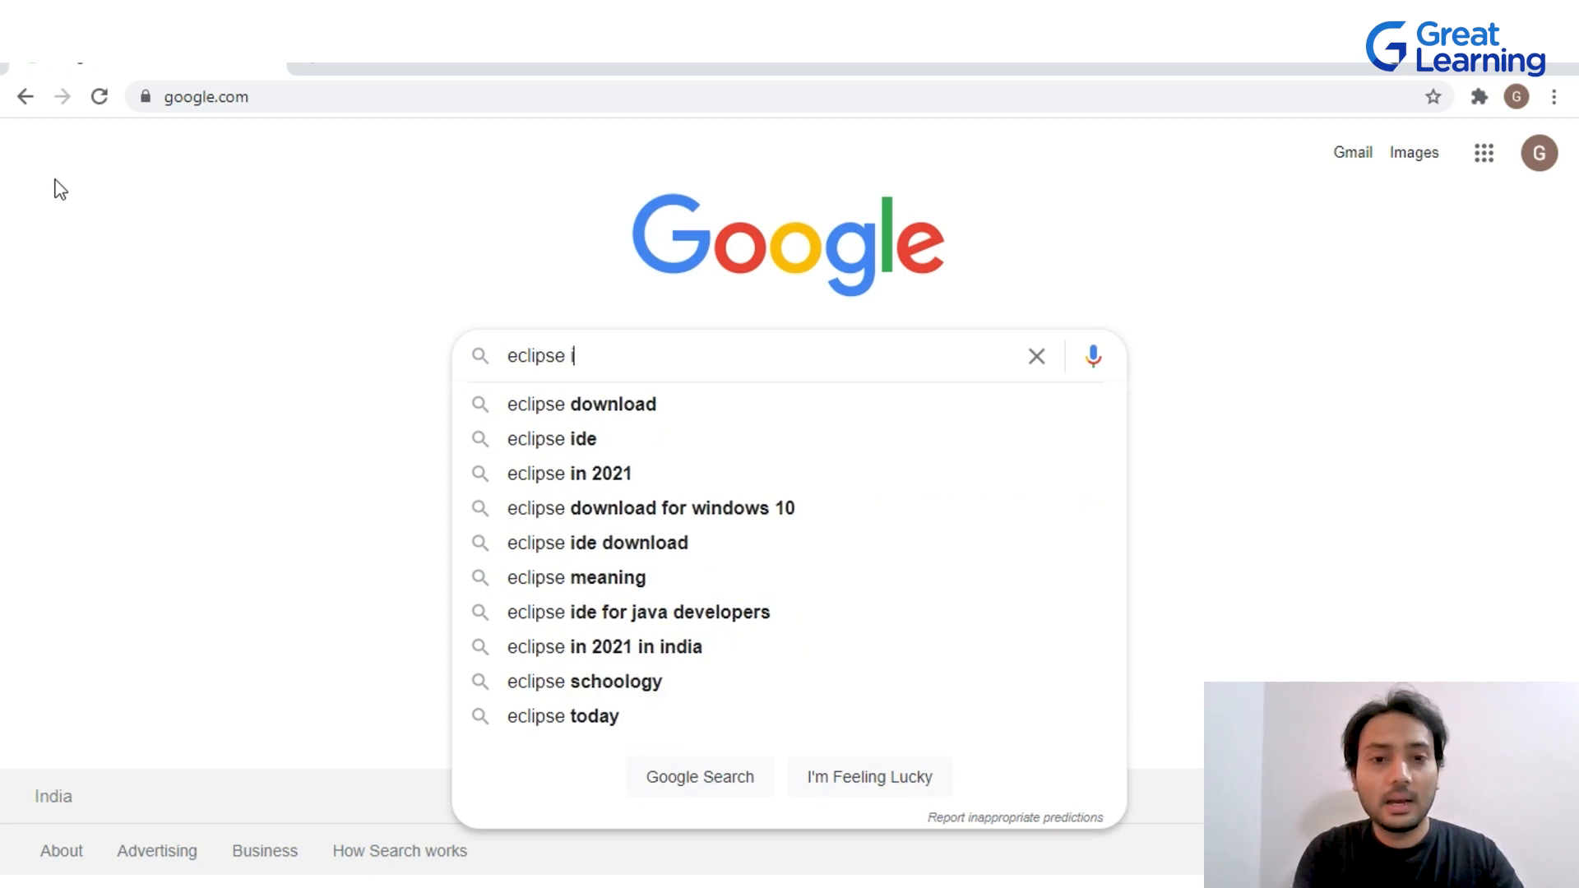
click(552, 439)
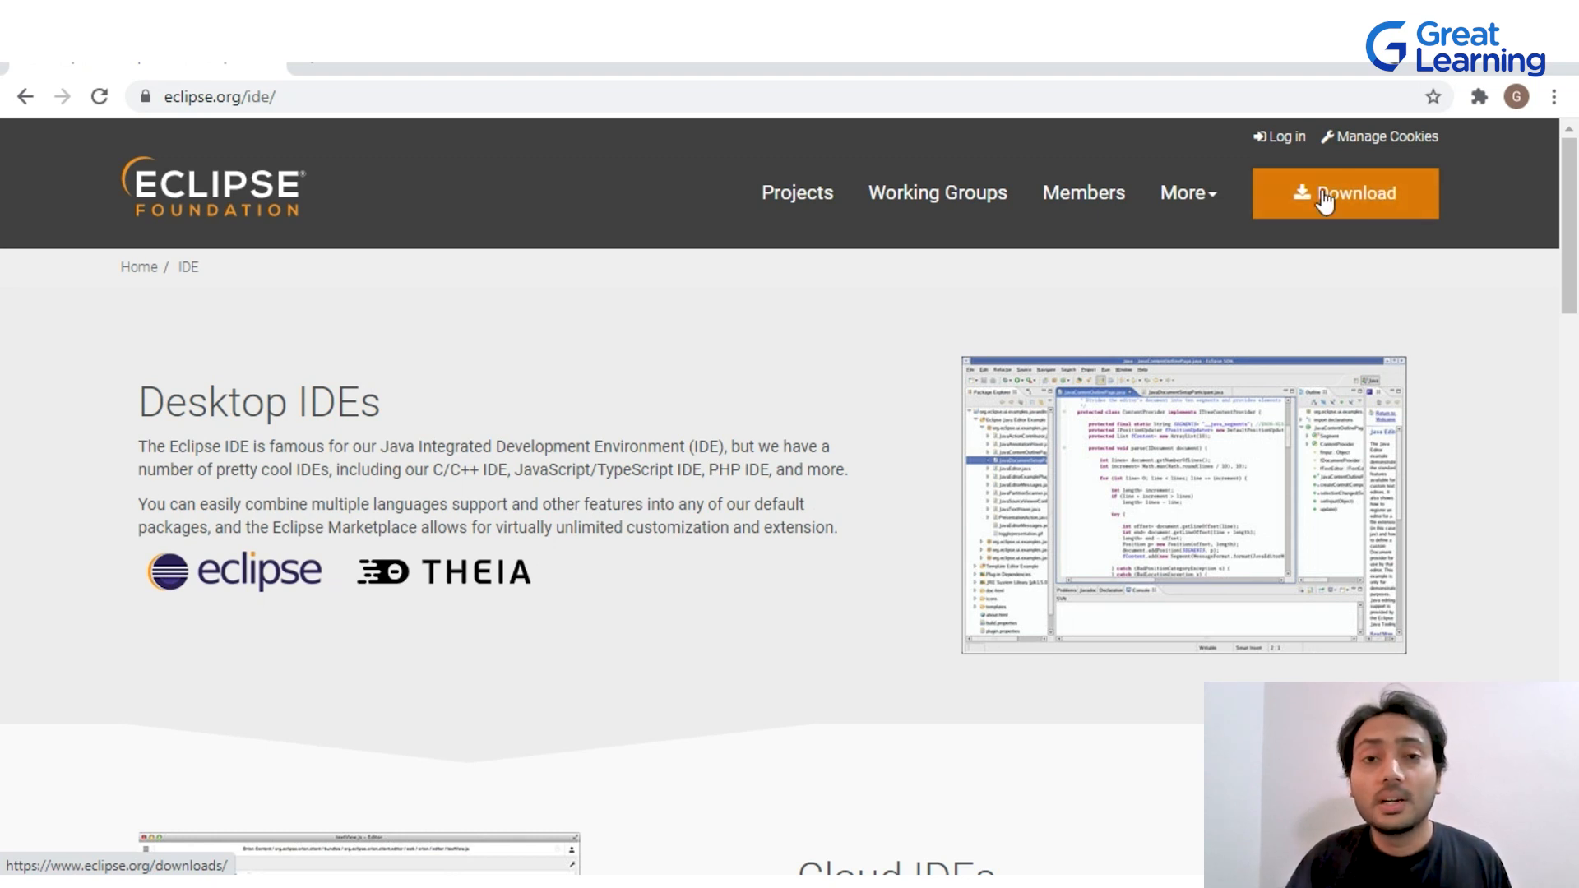
Step: Download the x86_64 Eclipse IDE 2021-06 installer from the suggested mirror
click(1325, 194)
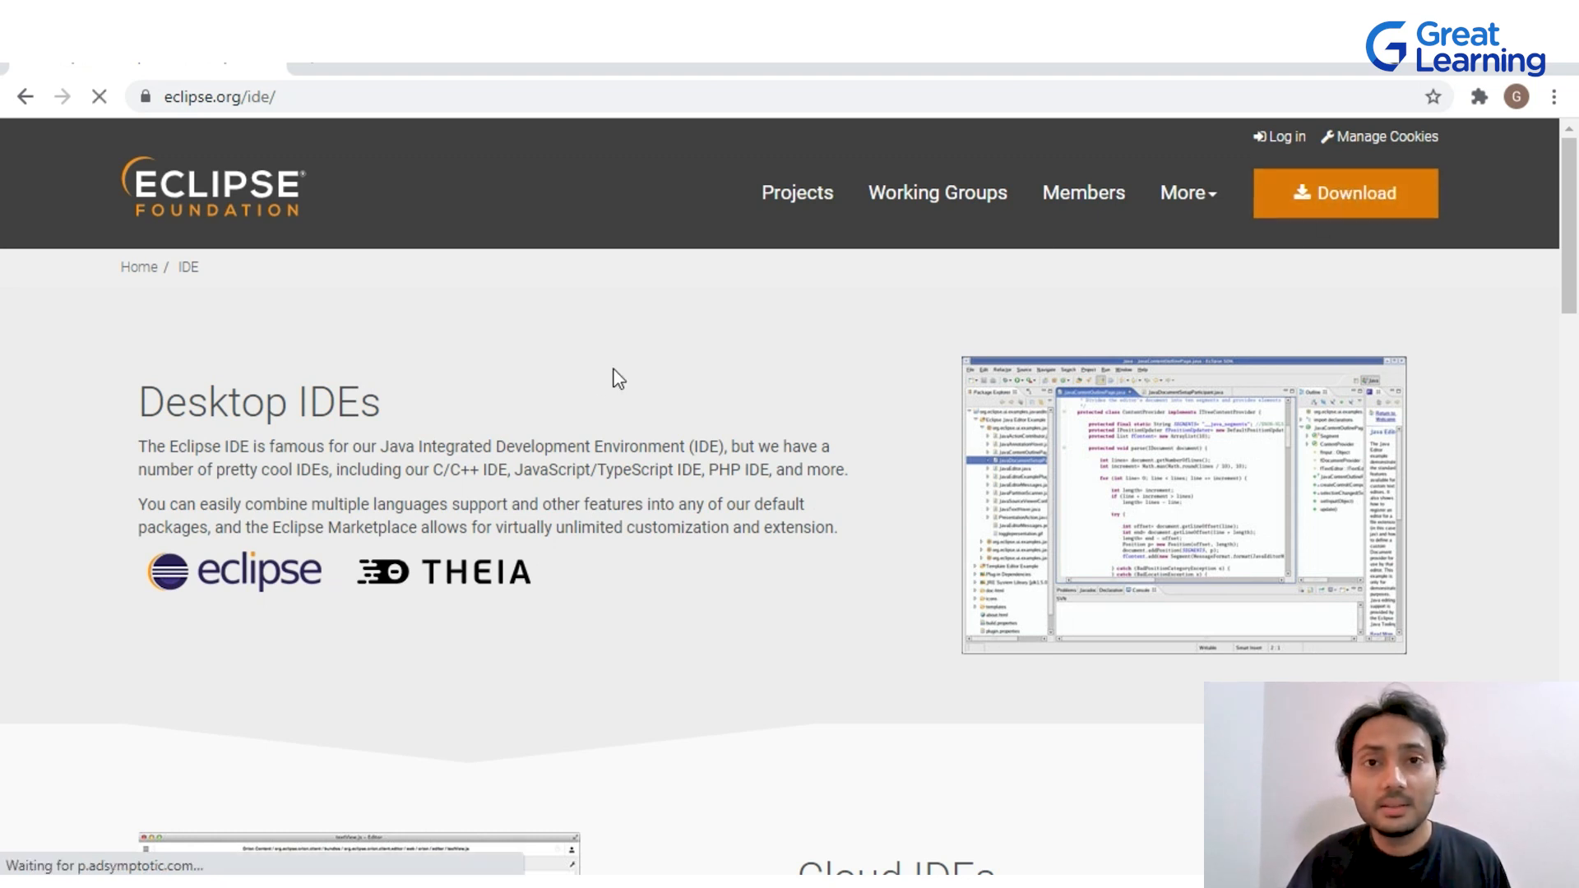
click(1344, 192)
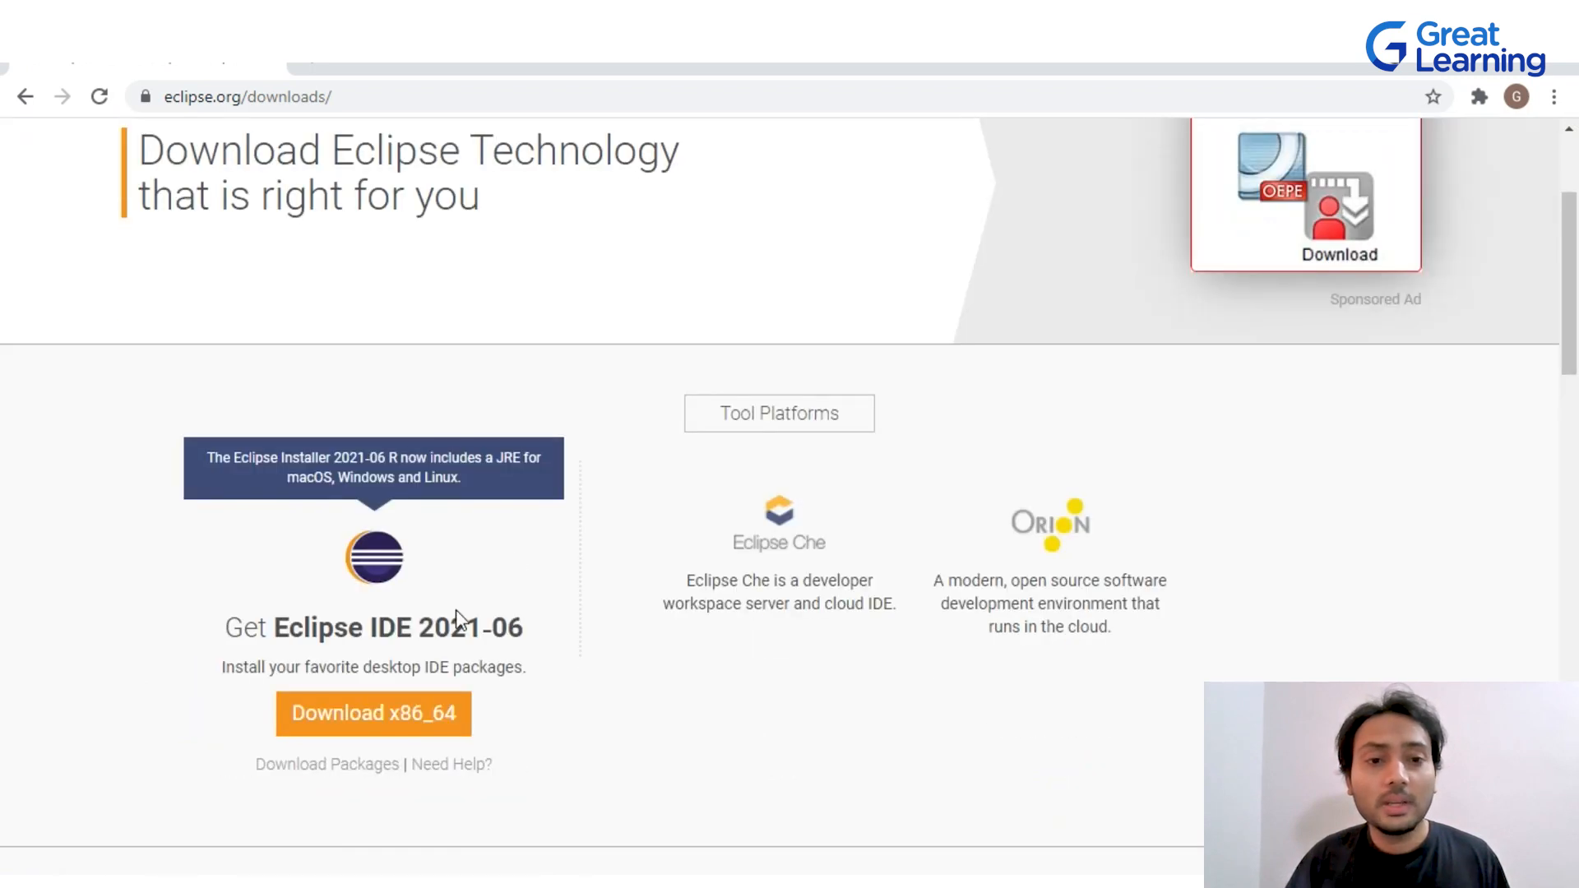
mouse_move(370, 612)
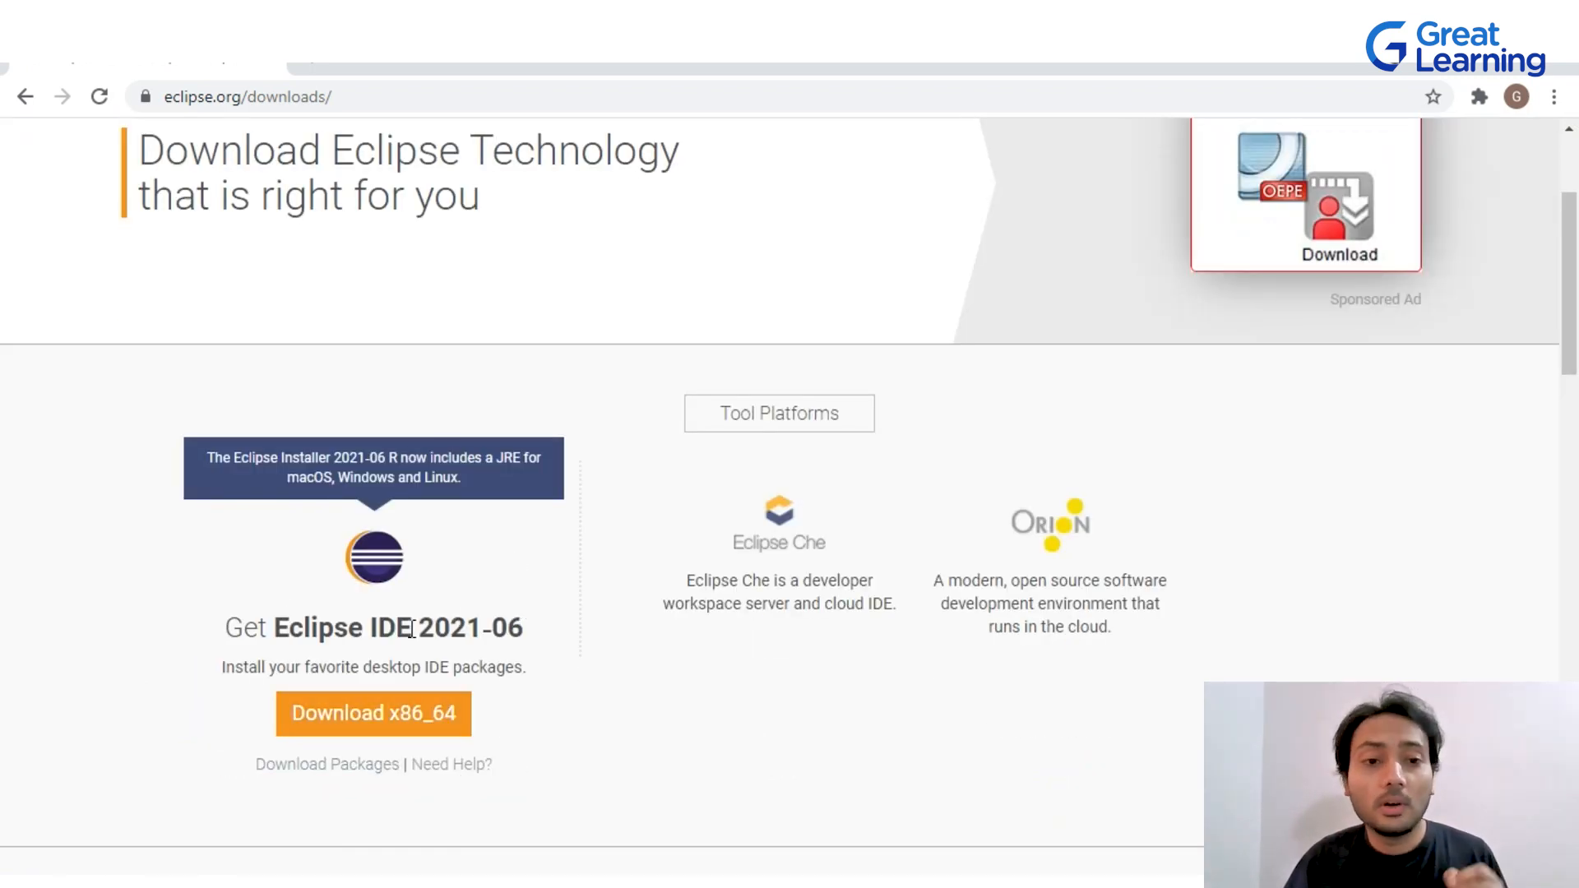
mouse_move(256, 478)
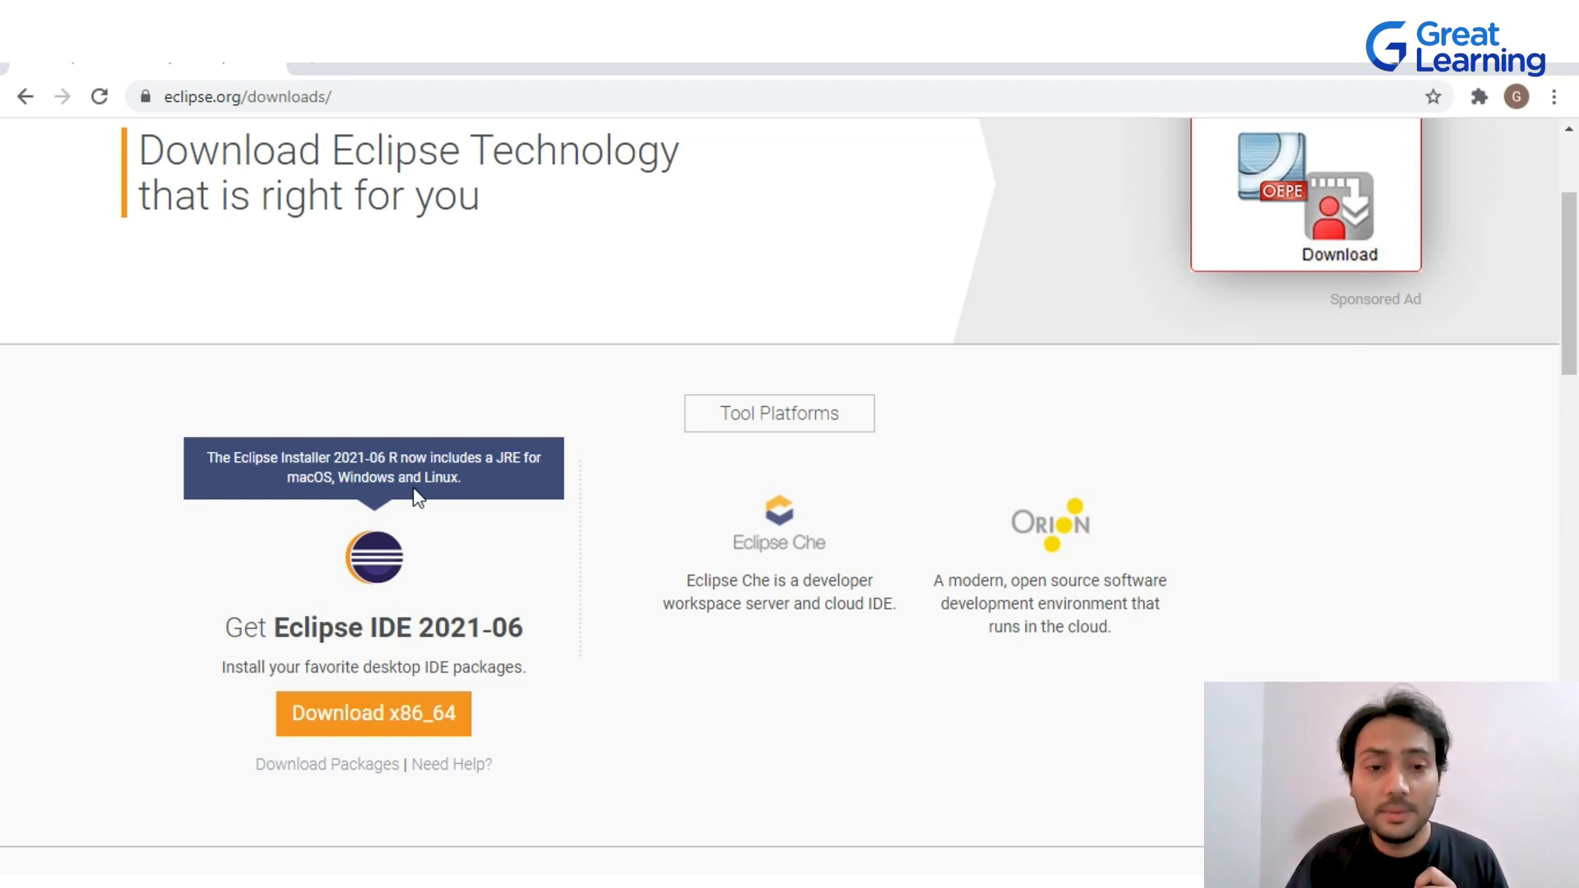
mouse_move(391, 726)
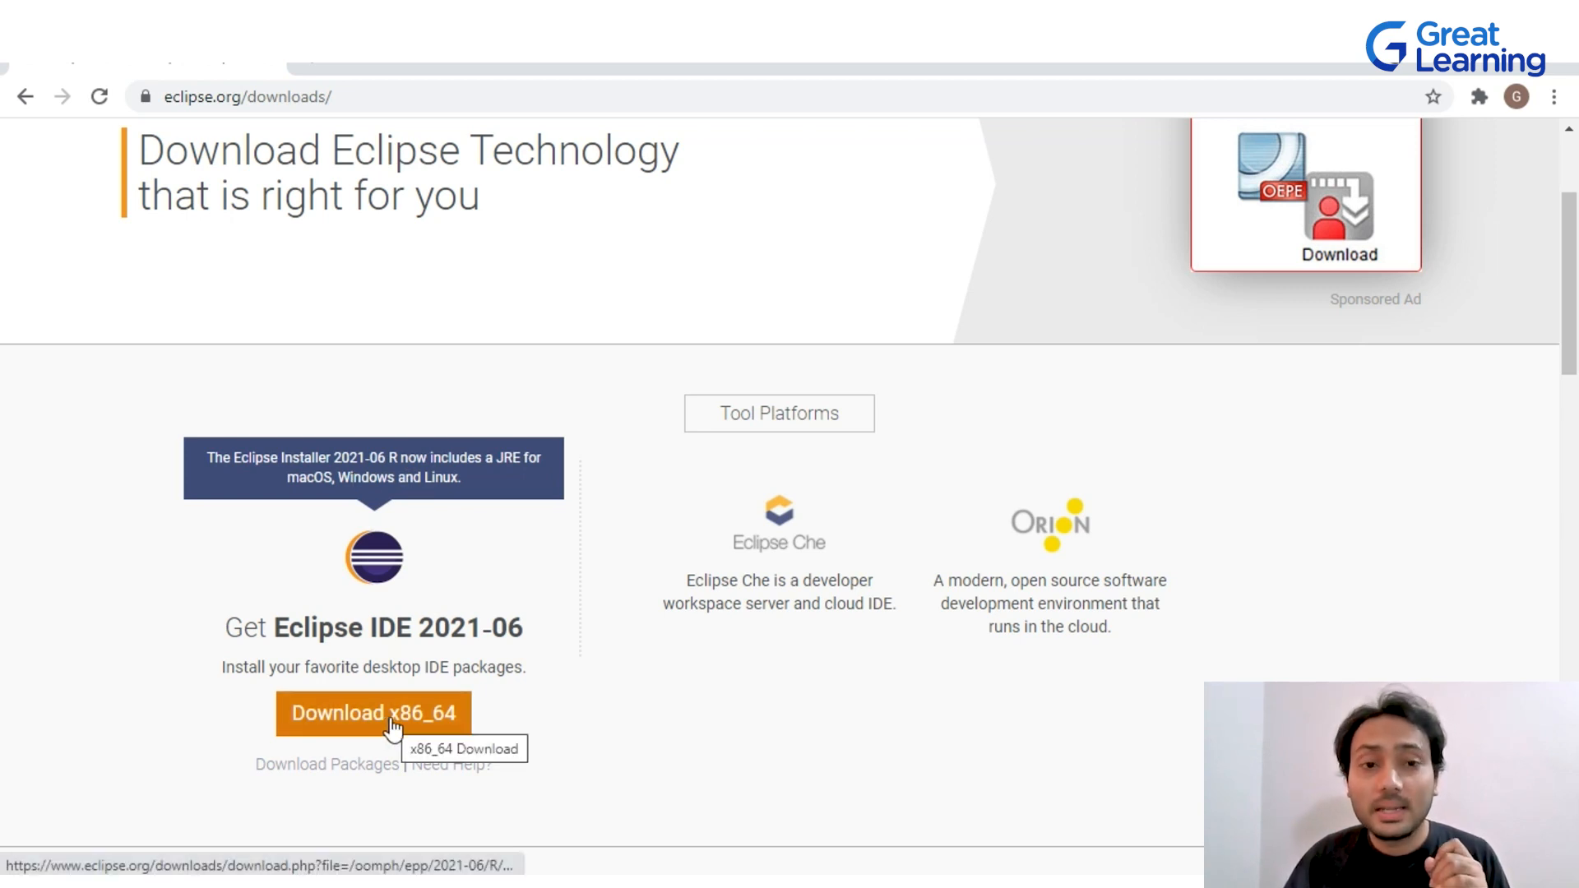
click(368, 713)
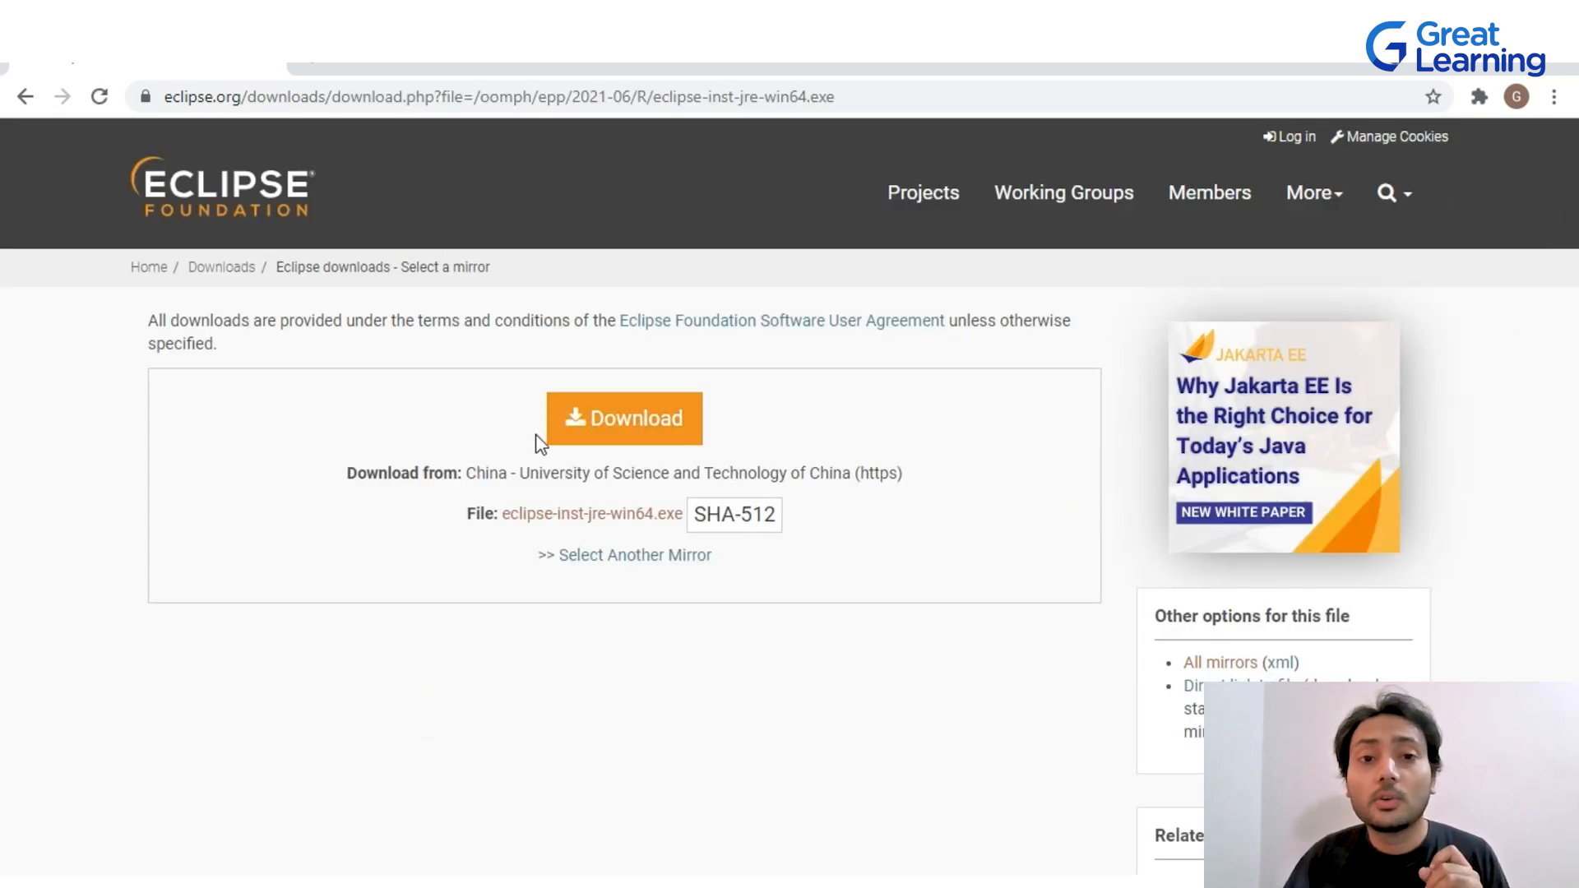
mouse_move(637, 426)
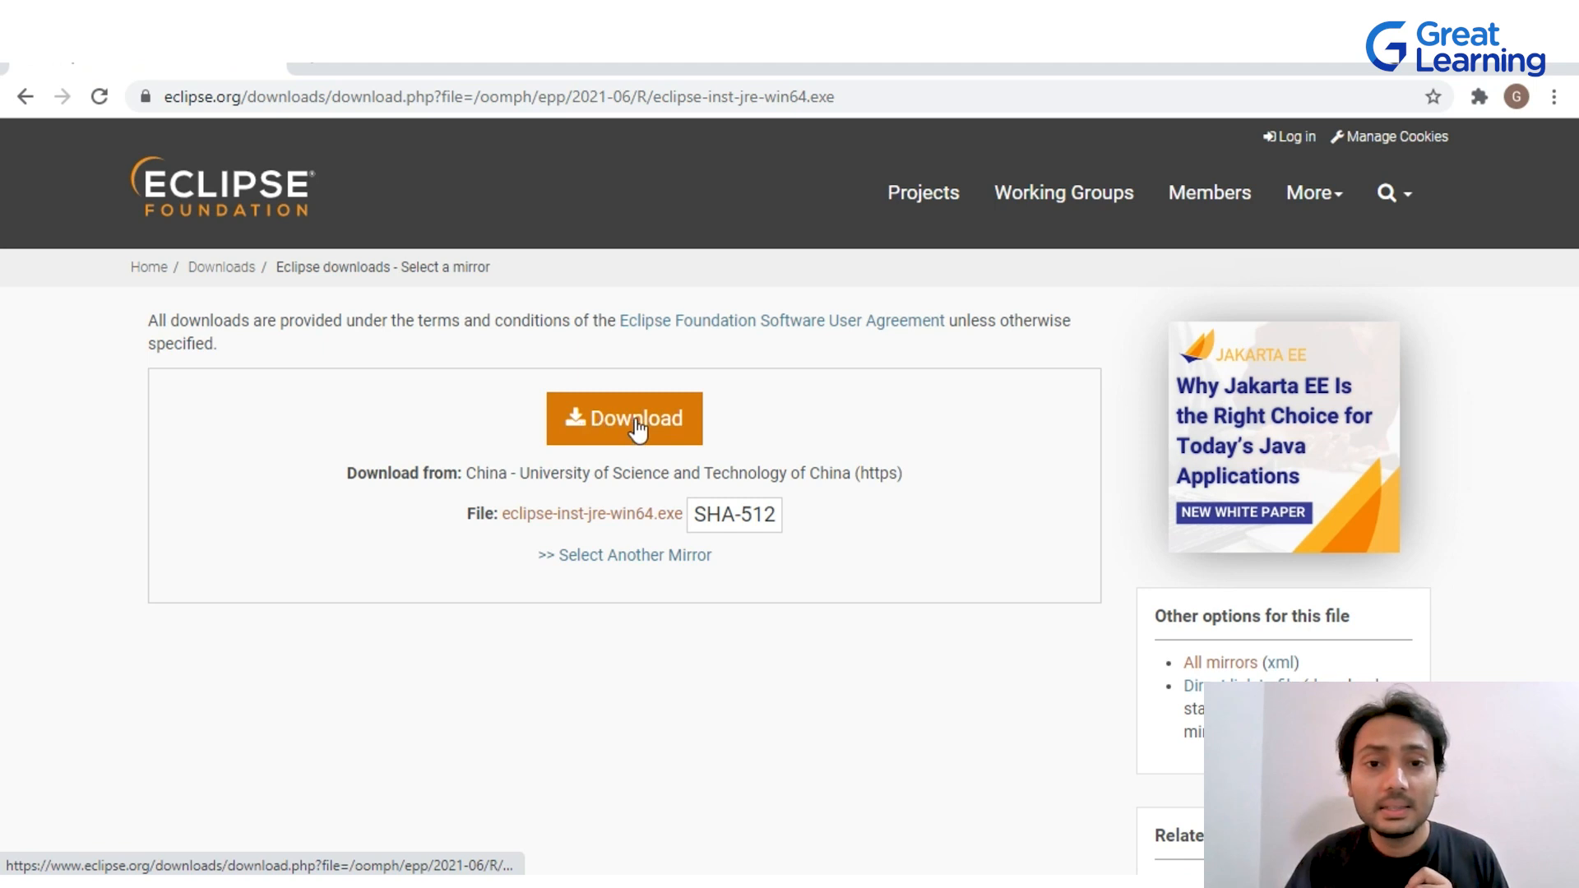
click(639, 426)
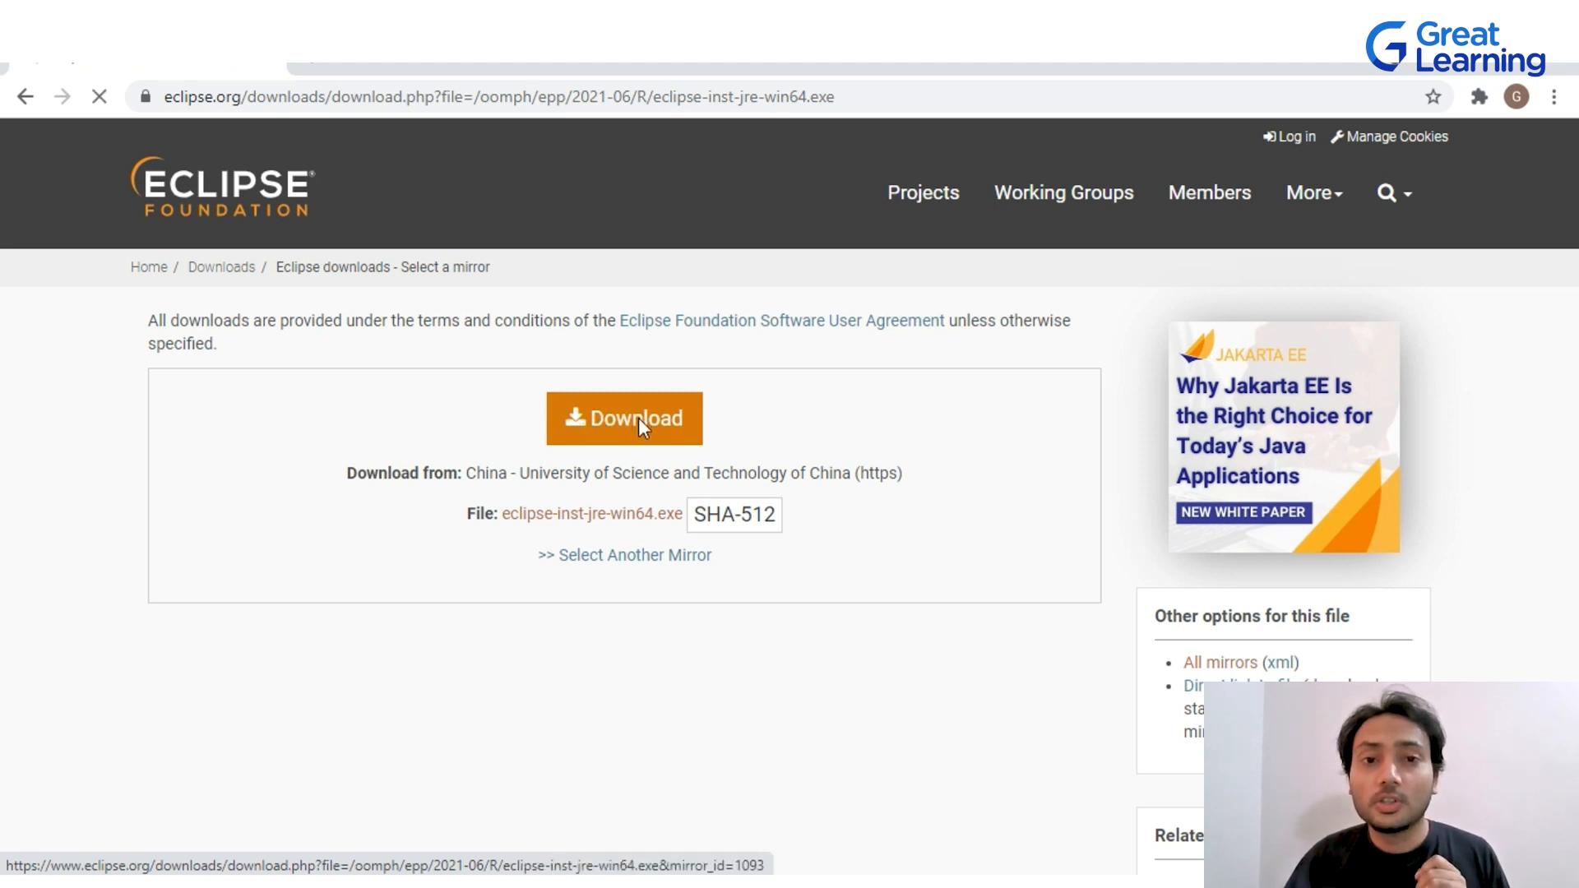
click(625, 418)
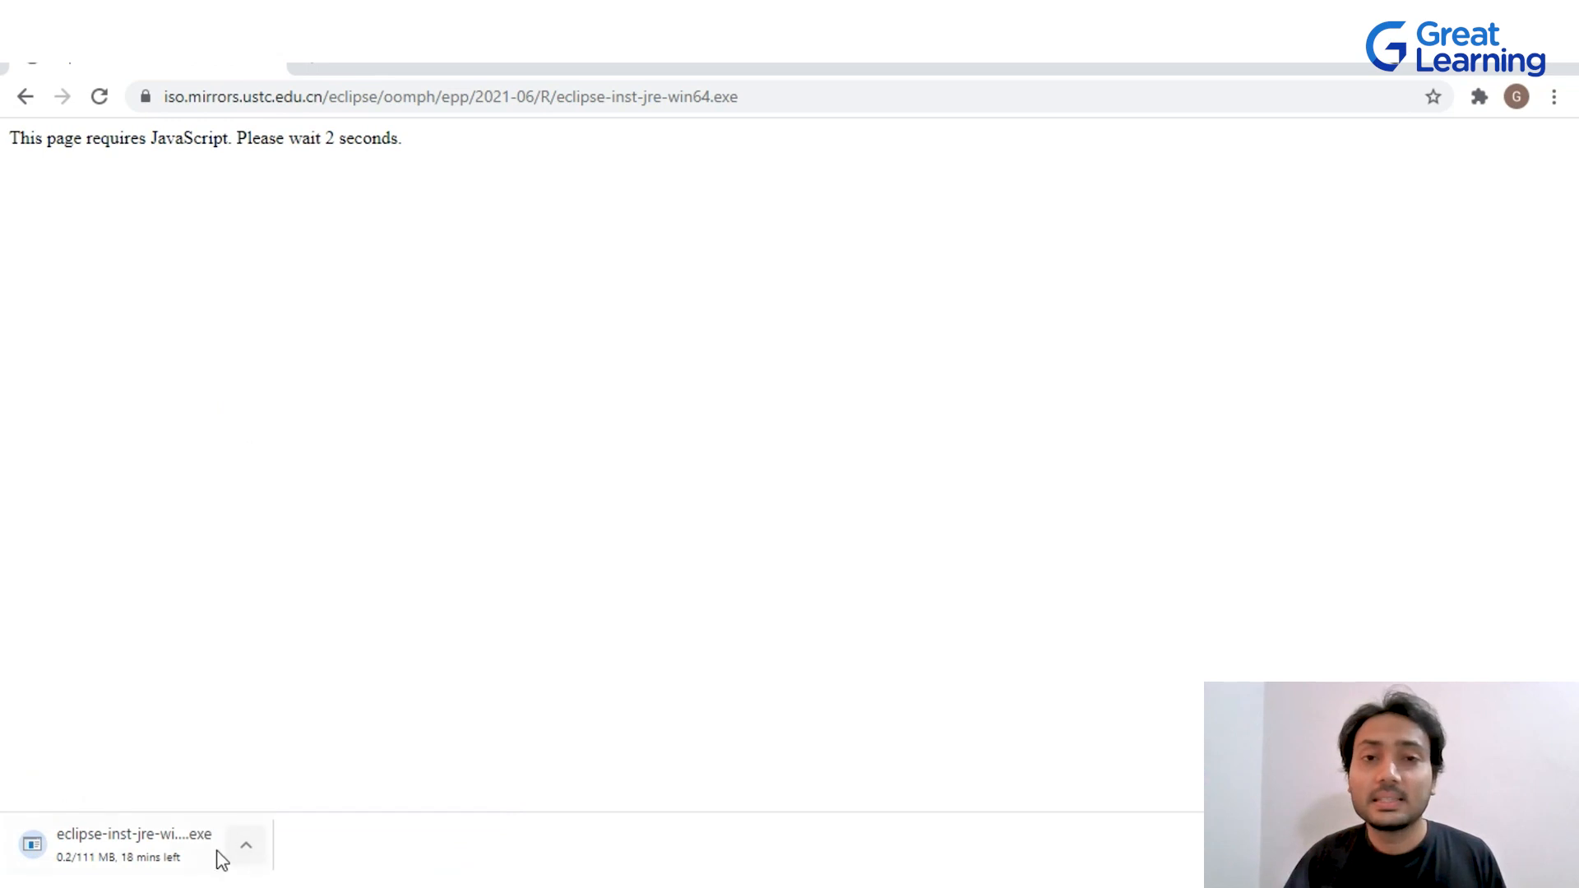
mouse_move(188, 800)
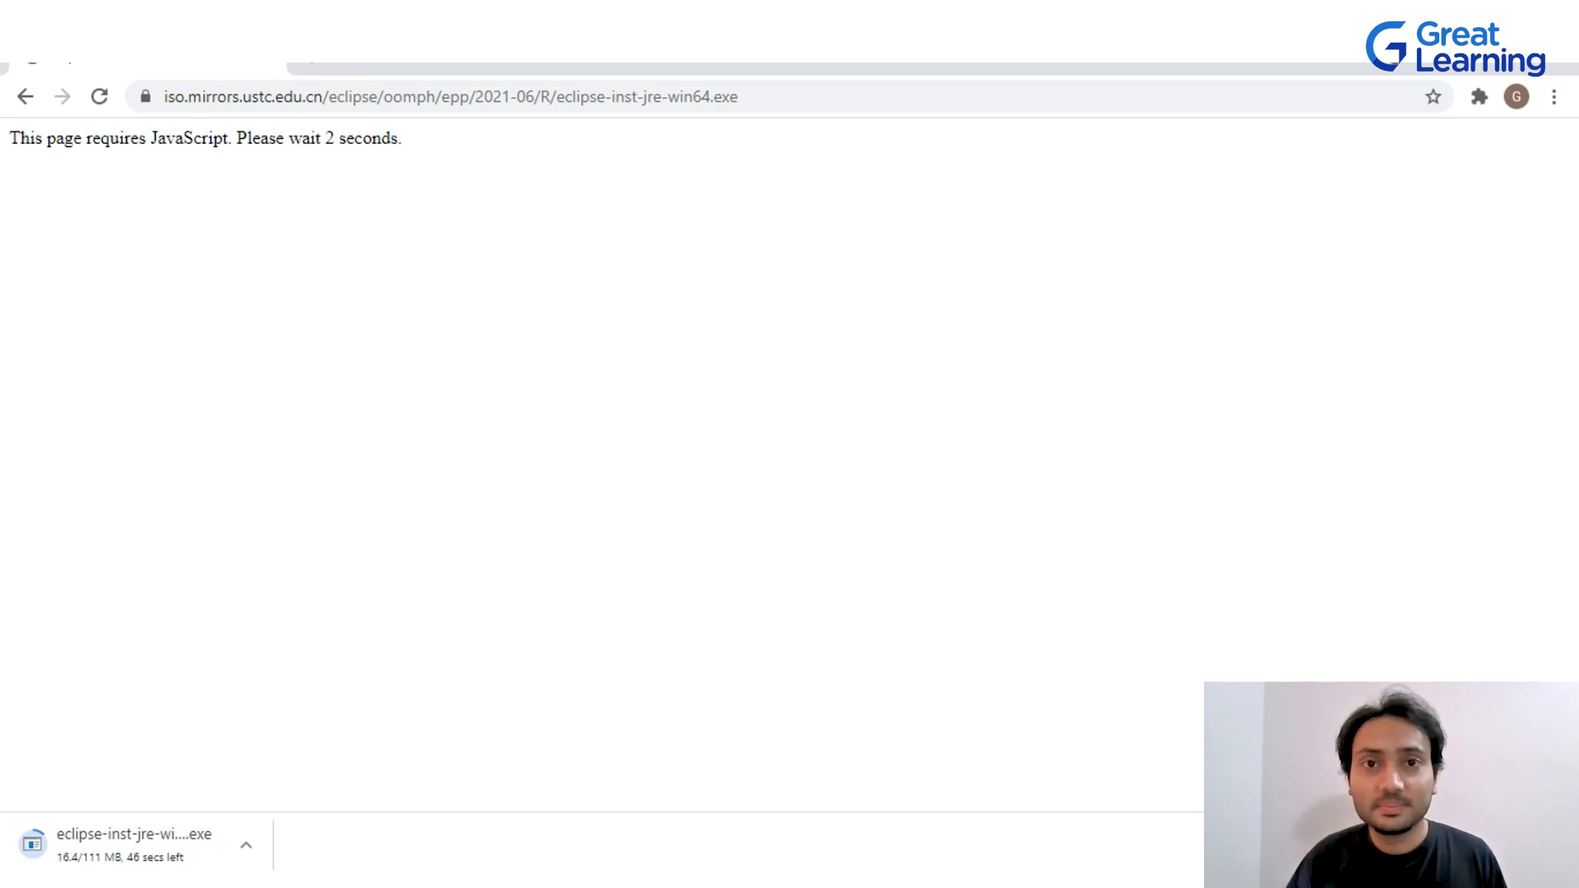
mouse_move(387, 697)
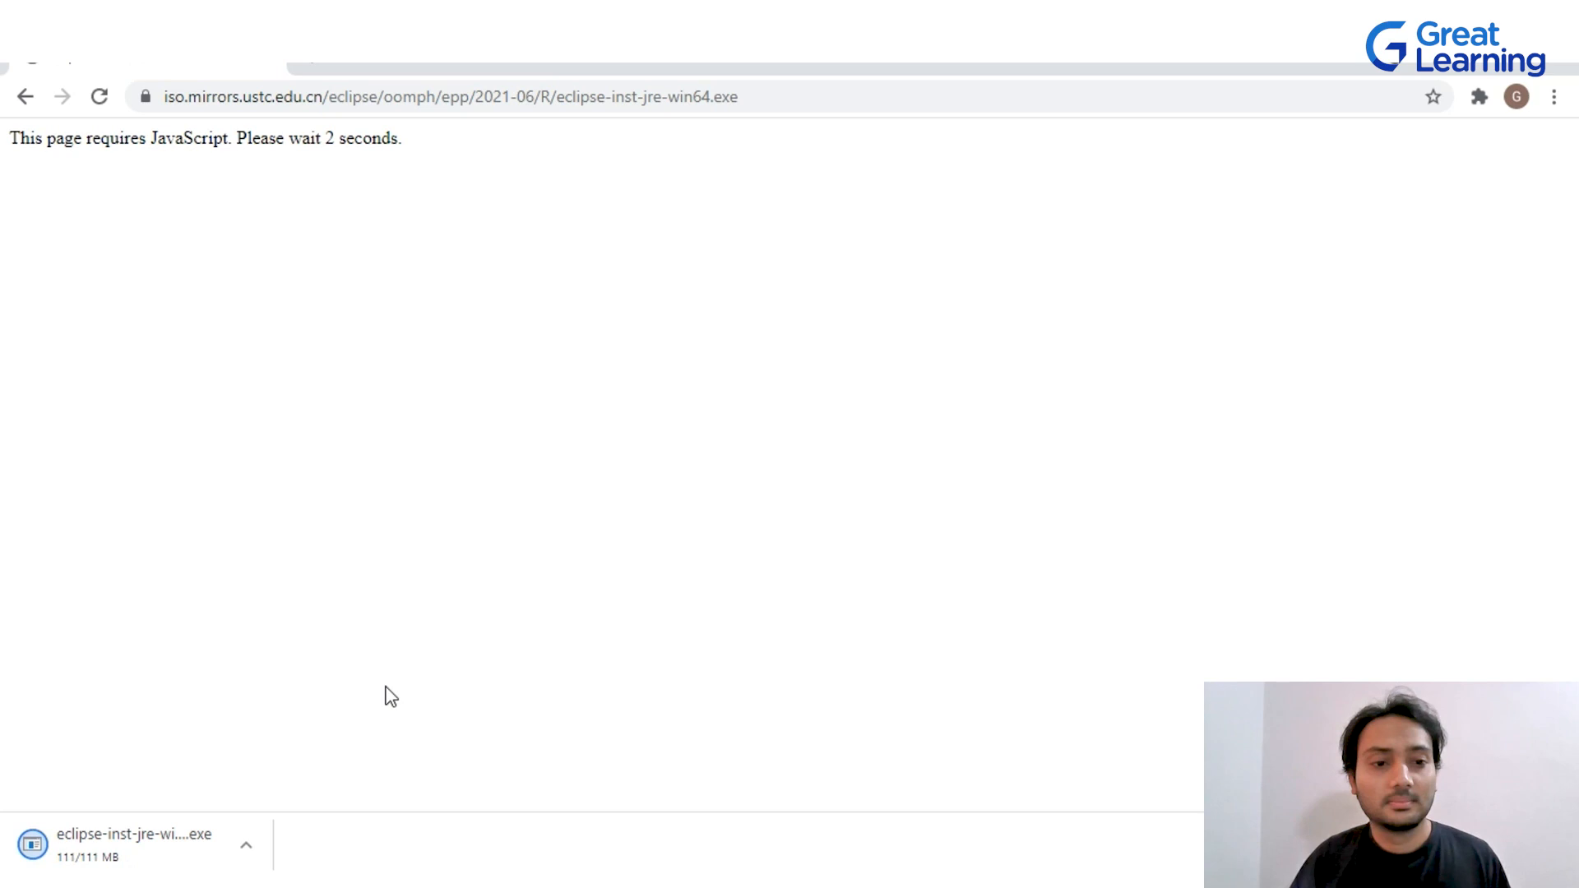
mouse_move(79, 678)
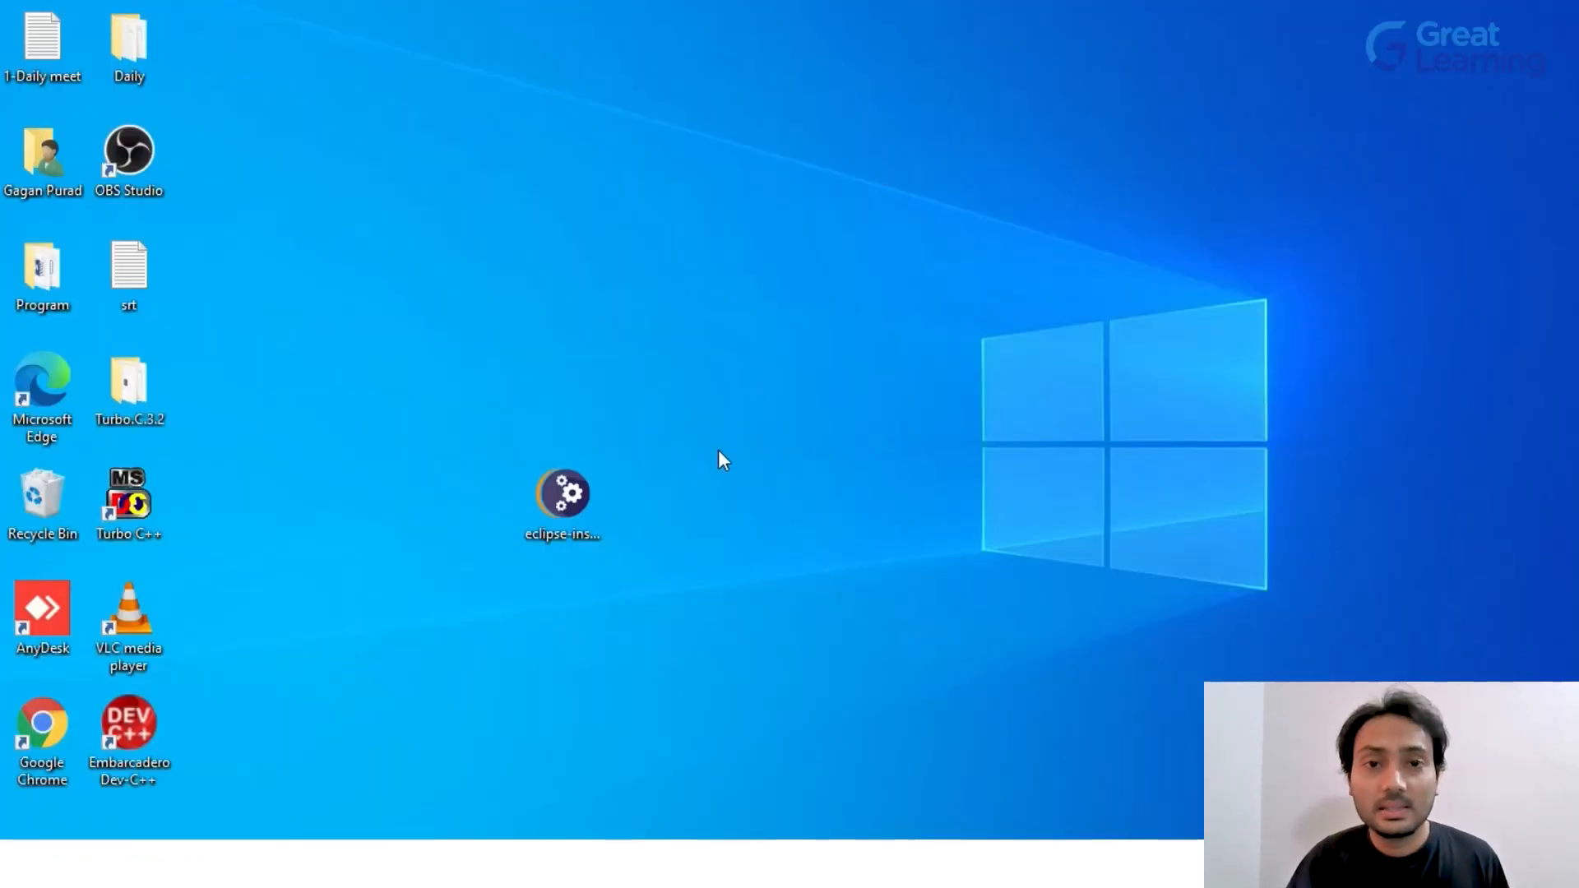
Step: Launch eclipse-inst-jre-win64 from the desktop and scroll through the Java, C/C++ and PHP packages
click(563, 496)
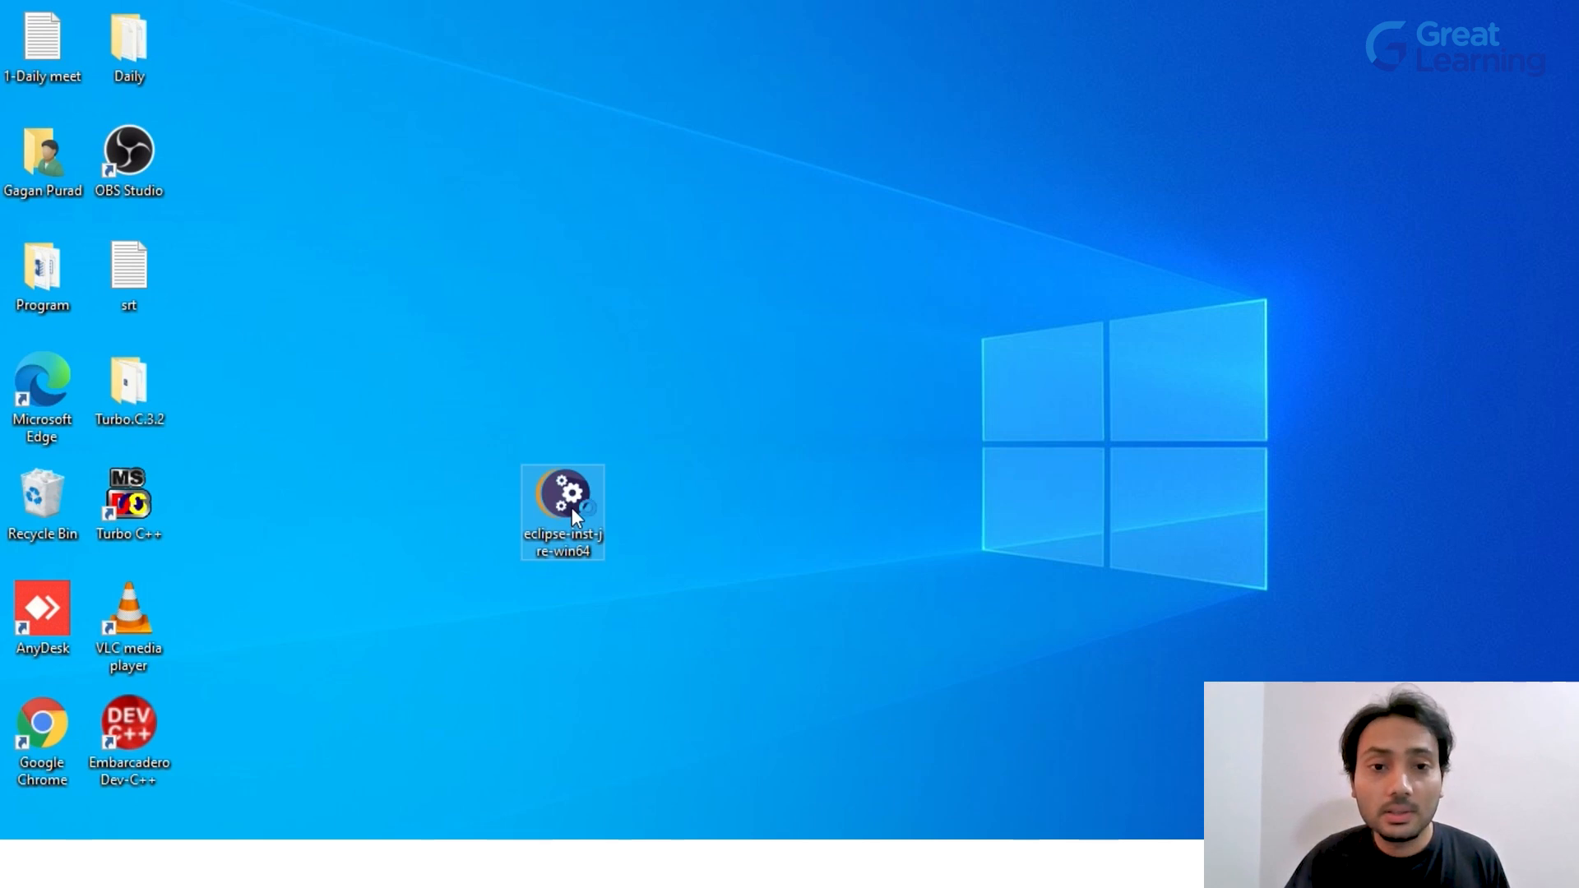
double_click(564, 499)
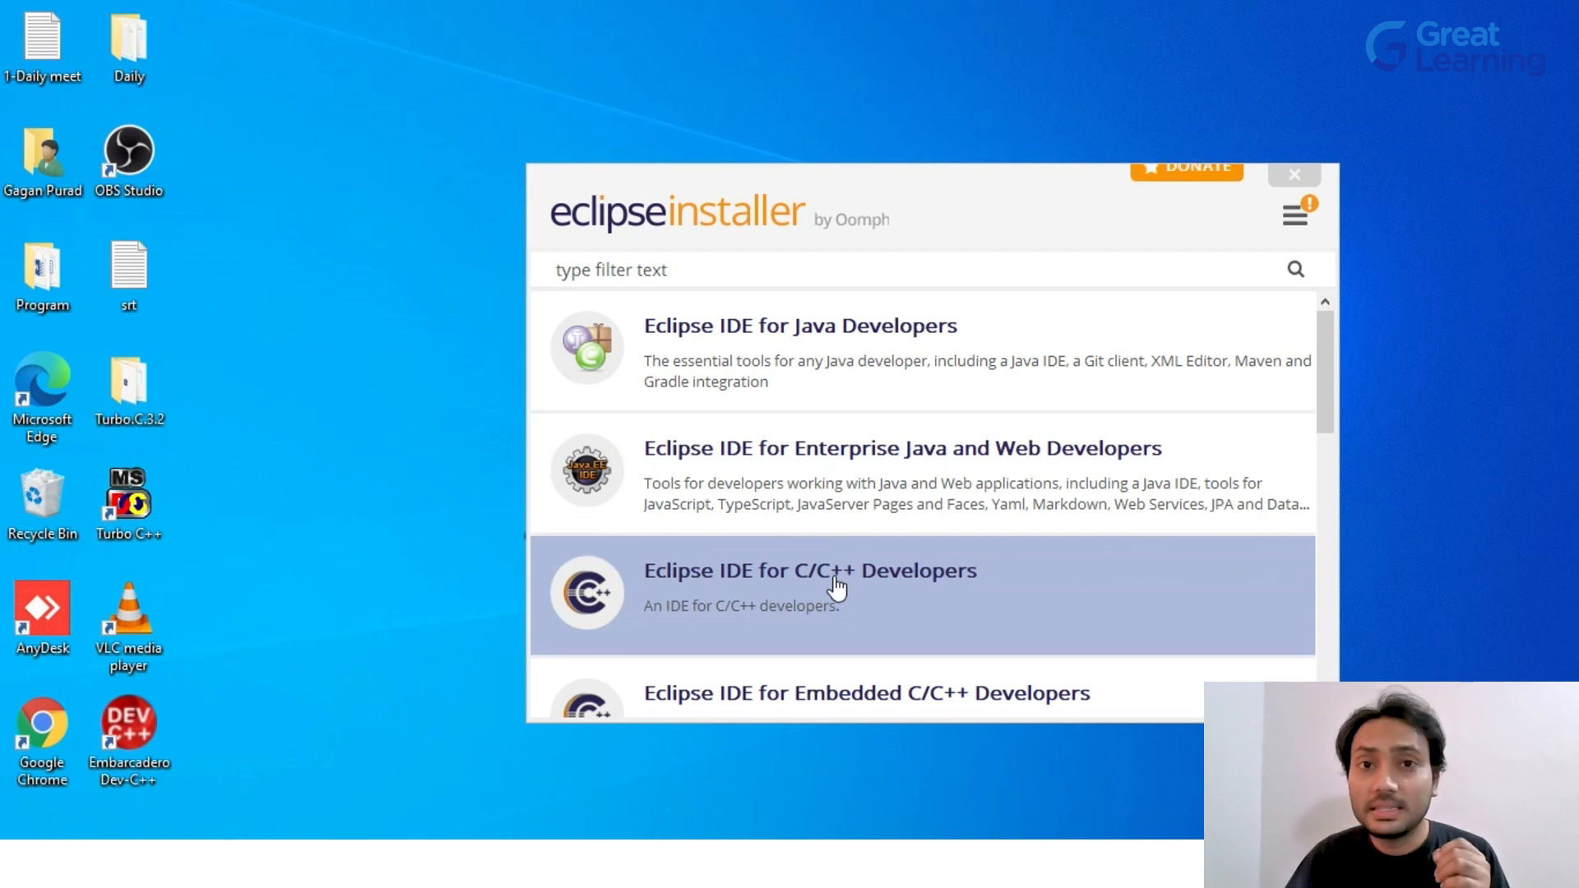
scroll(down, 3)
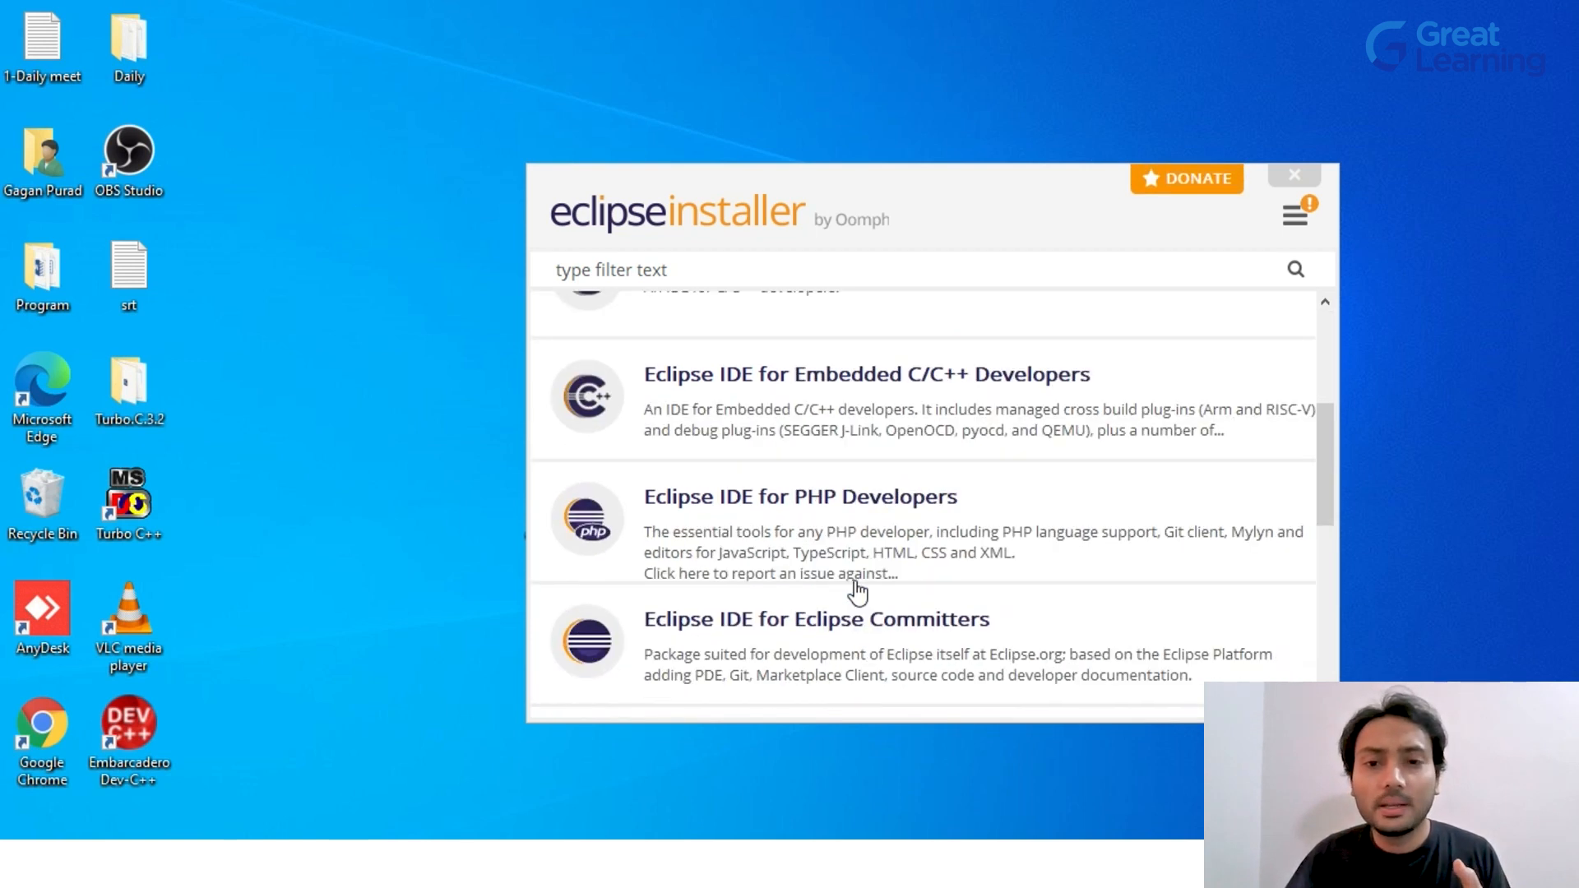
scroll(down, 3)
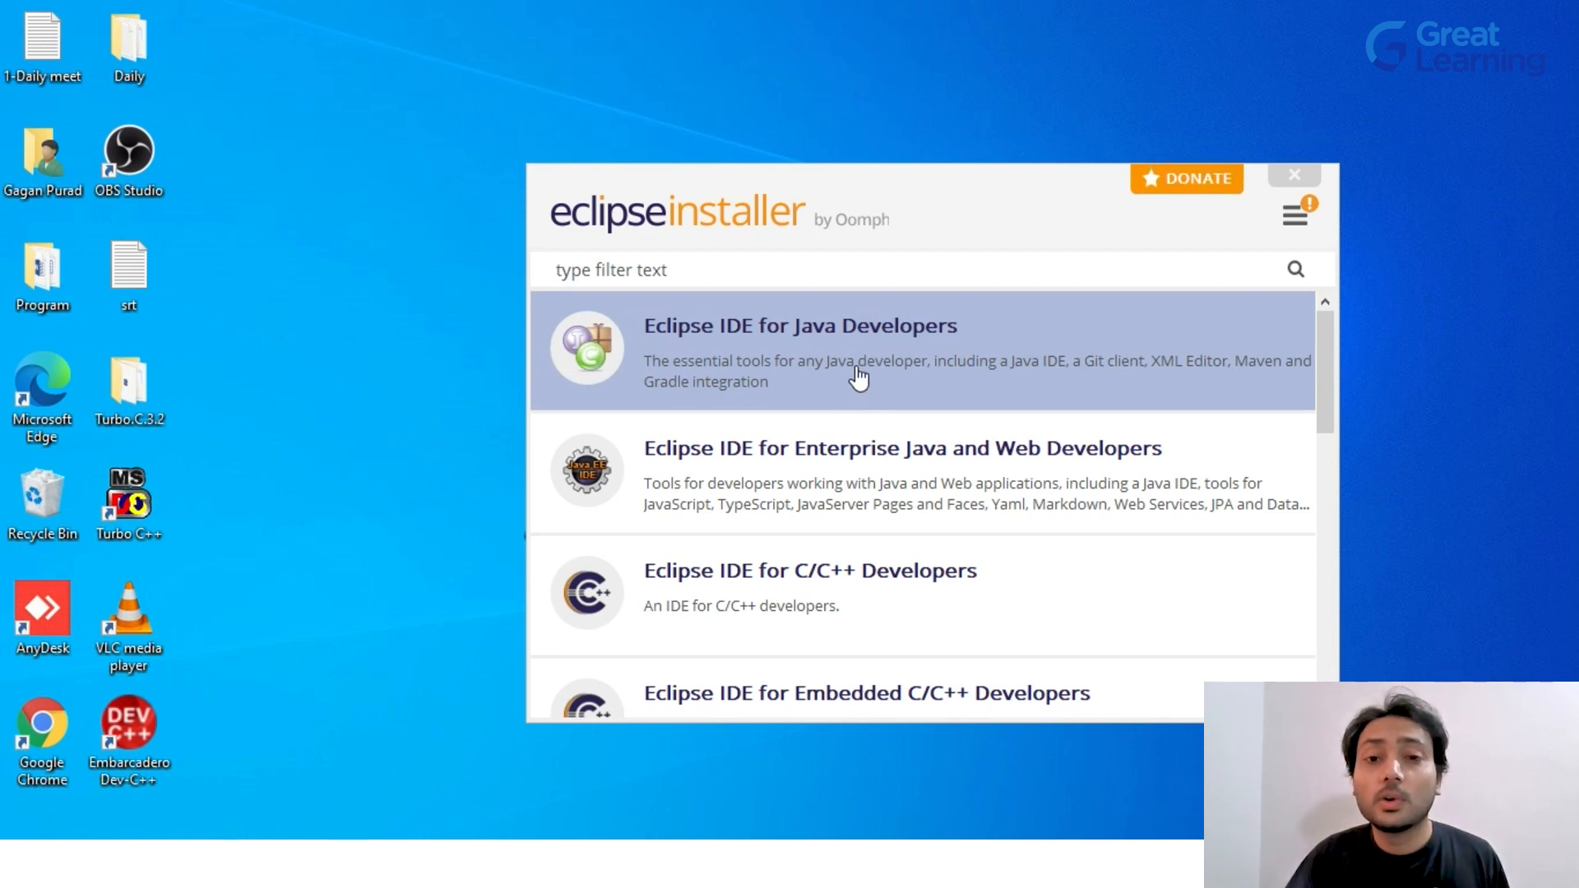
Step: Install the Eclipse IDE for Java Developers package and dismiss the green success banner
click(799, 326)
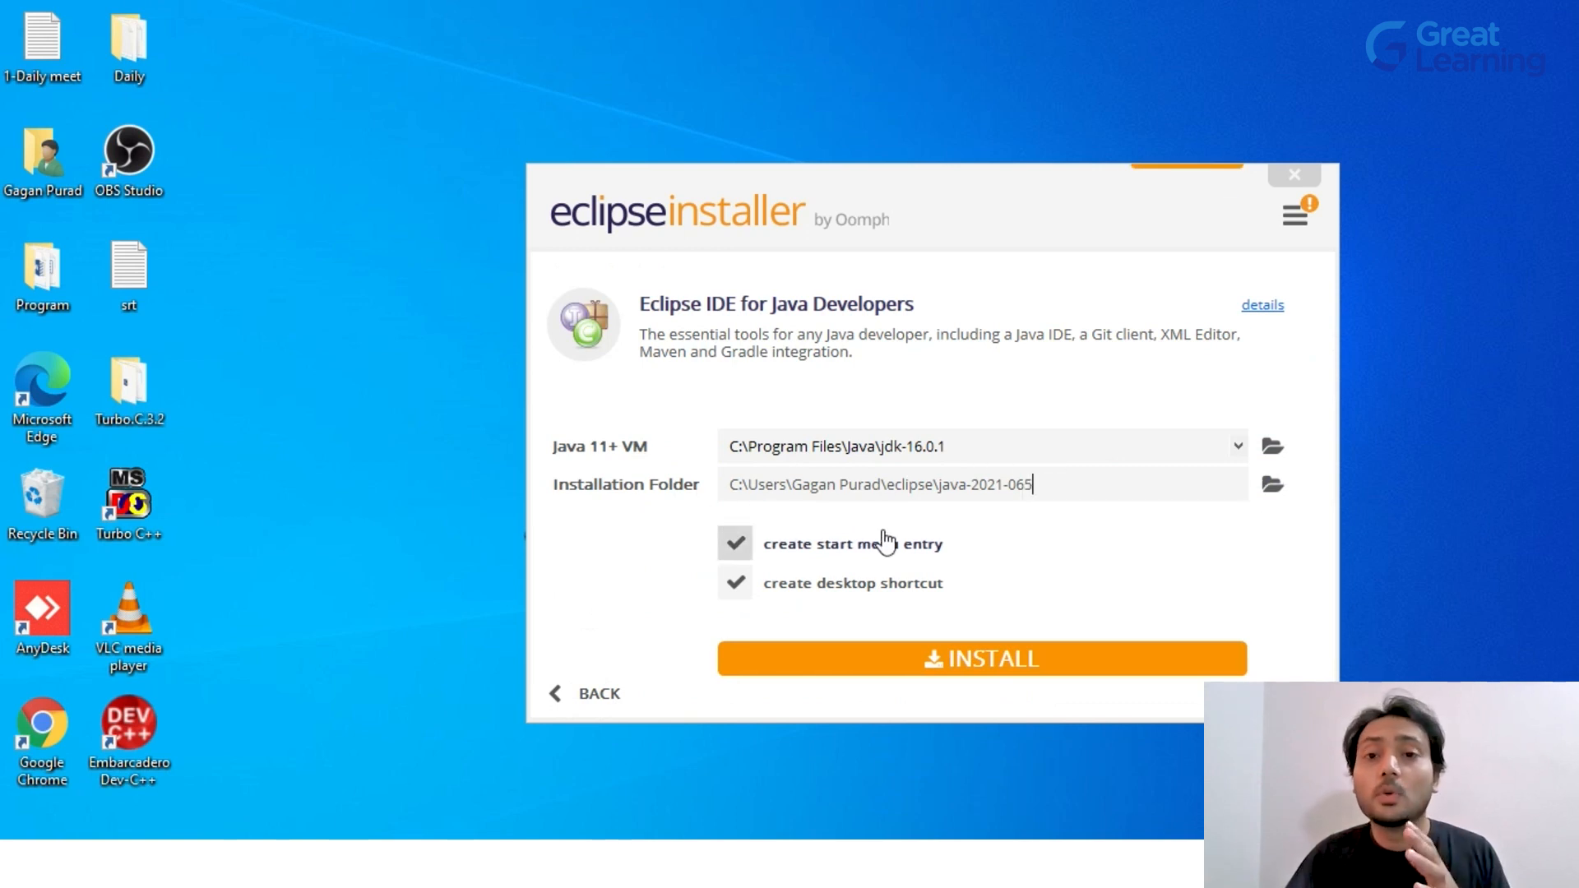
mouse_move(952, 672)
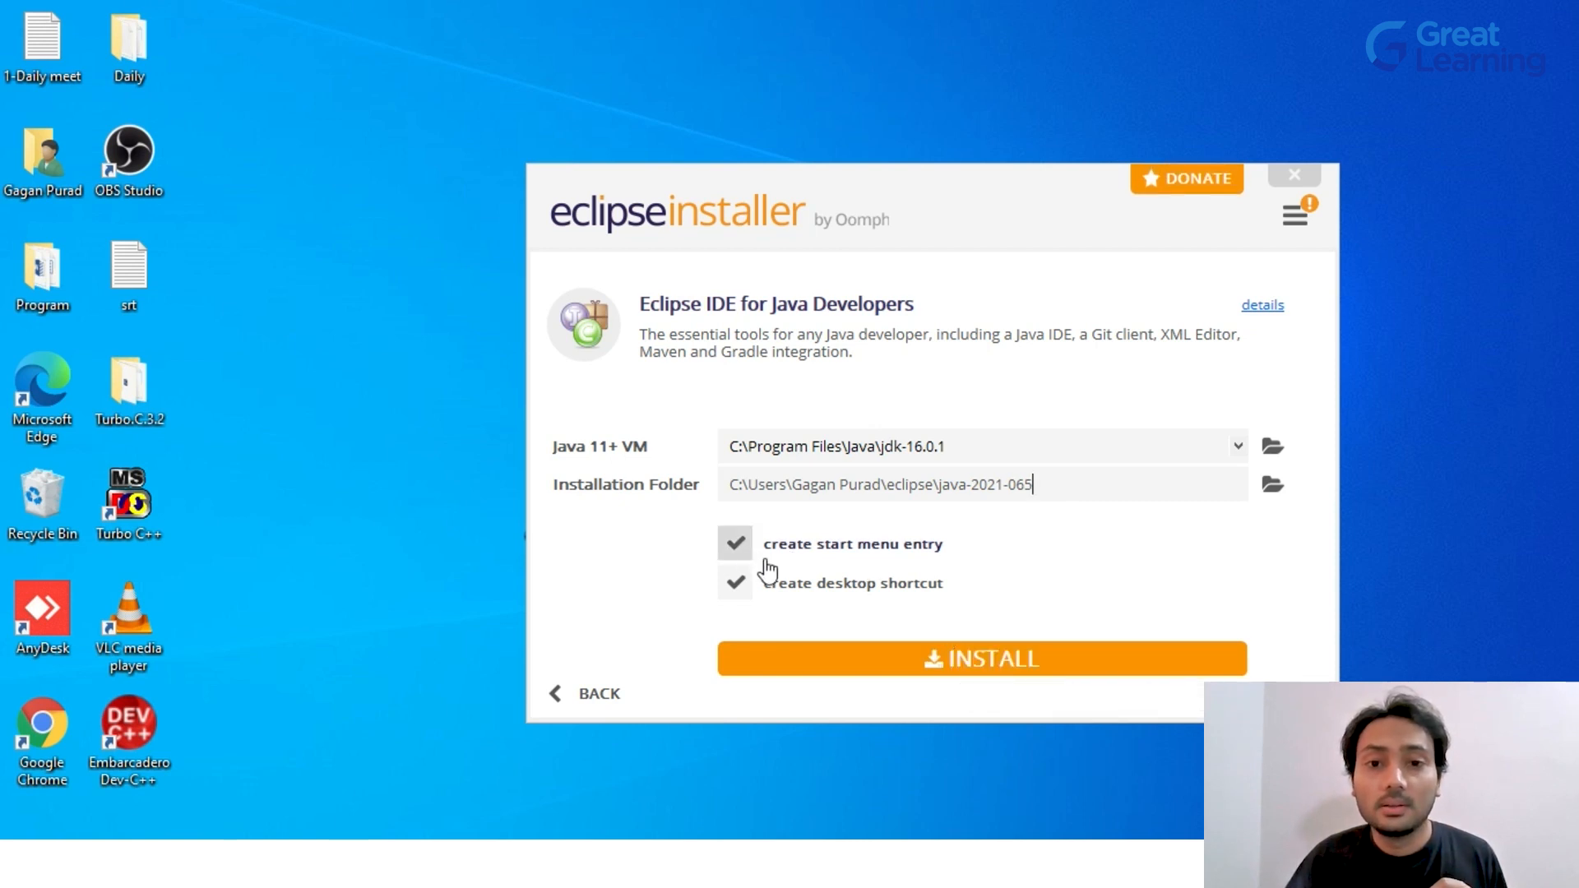
click(981, 659)
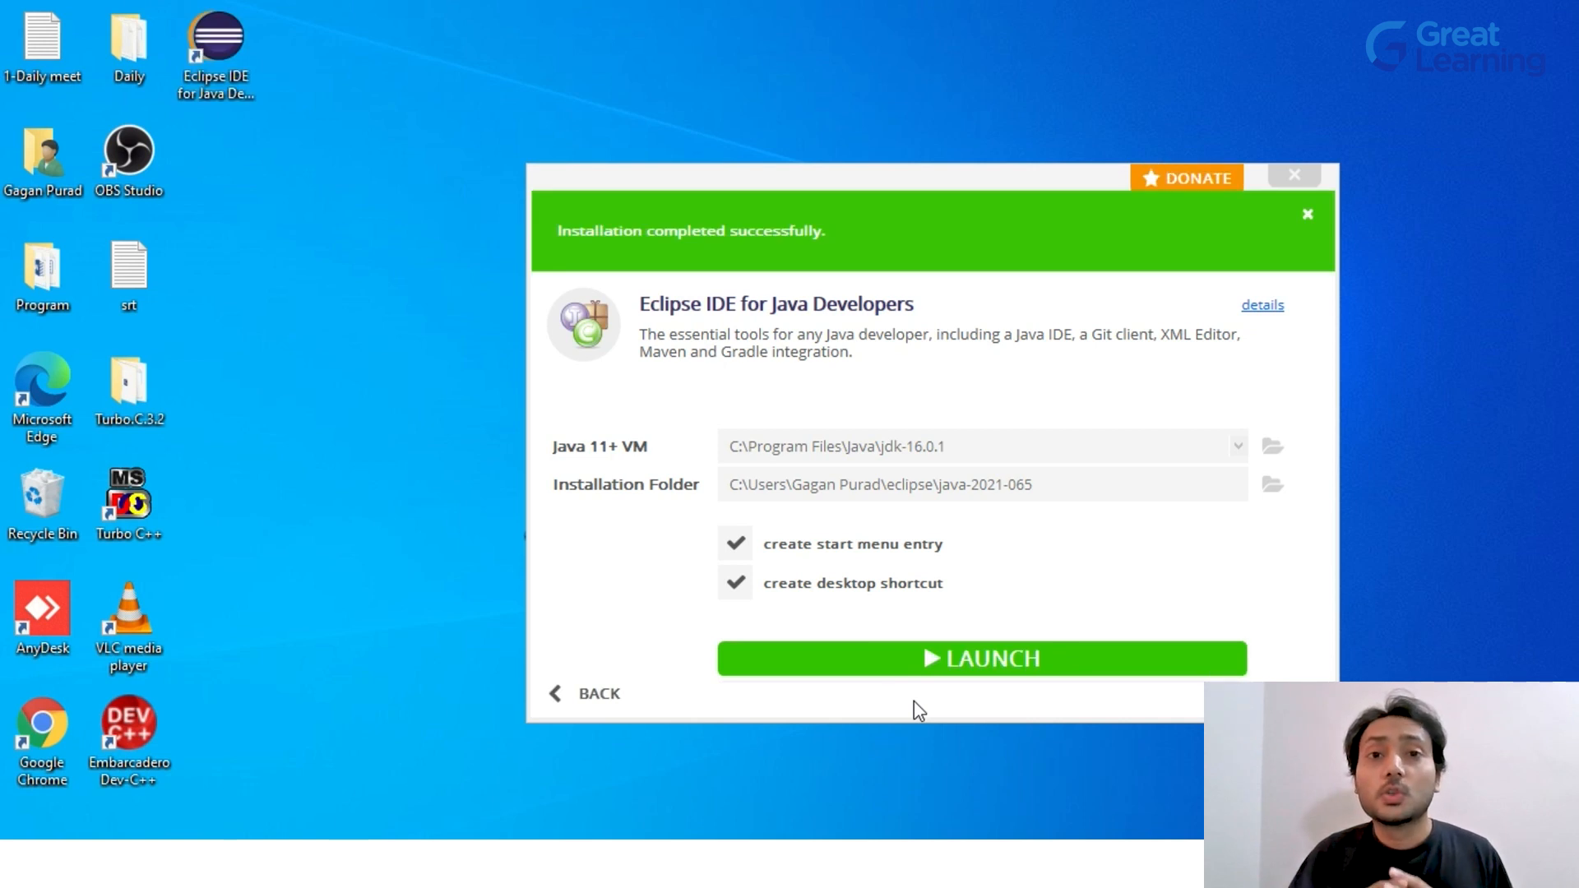
click(1307, 214)
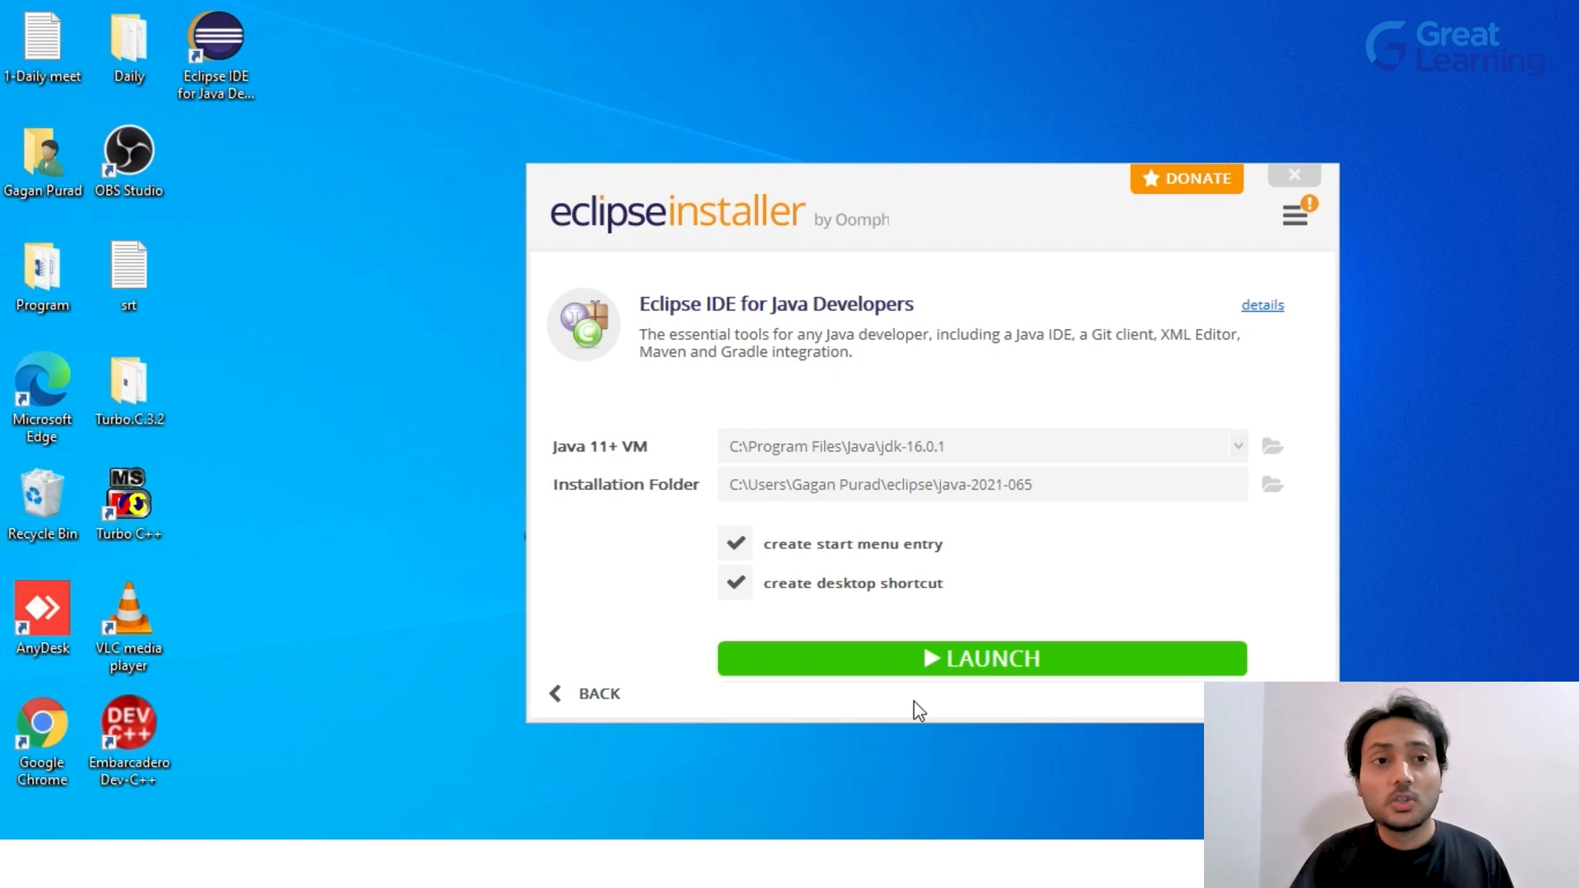
mouse_move(968, 695)
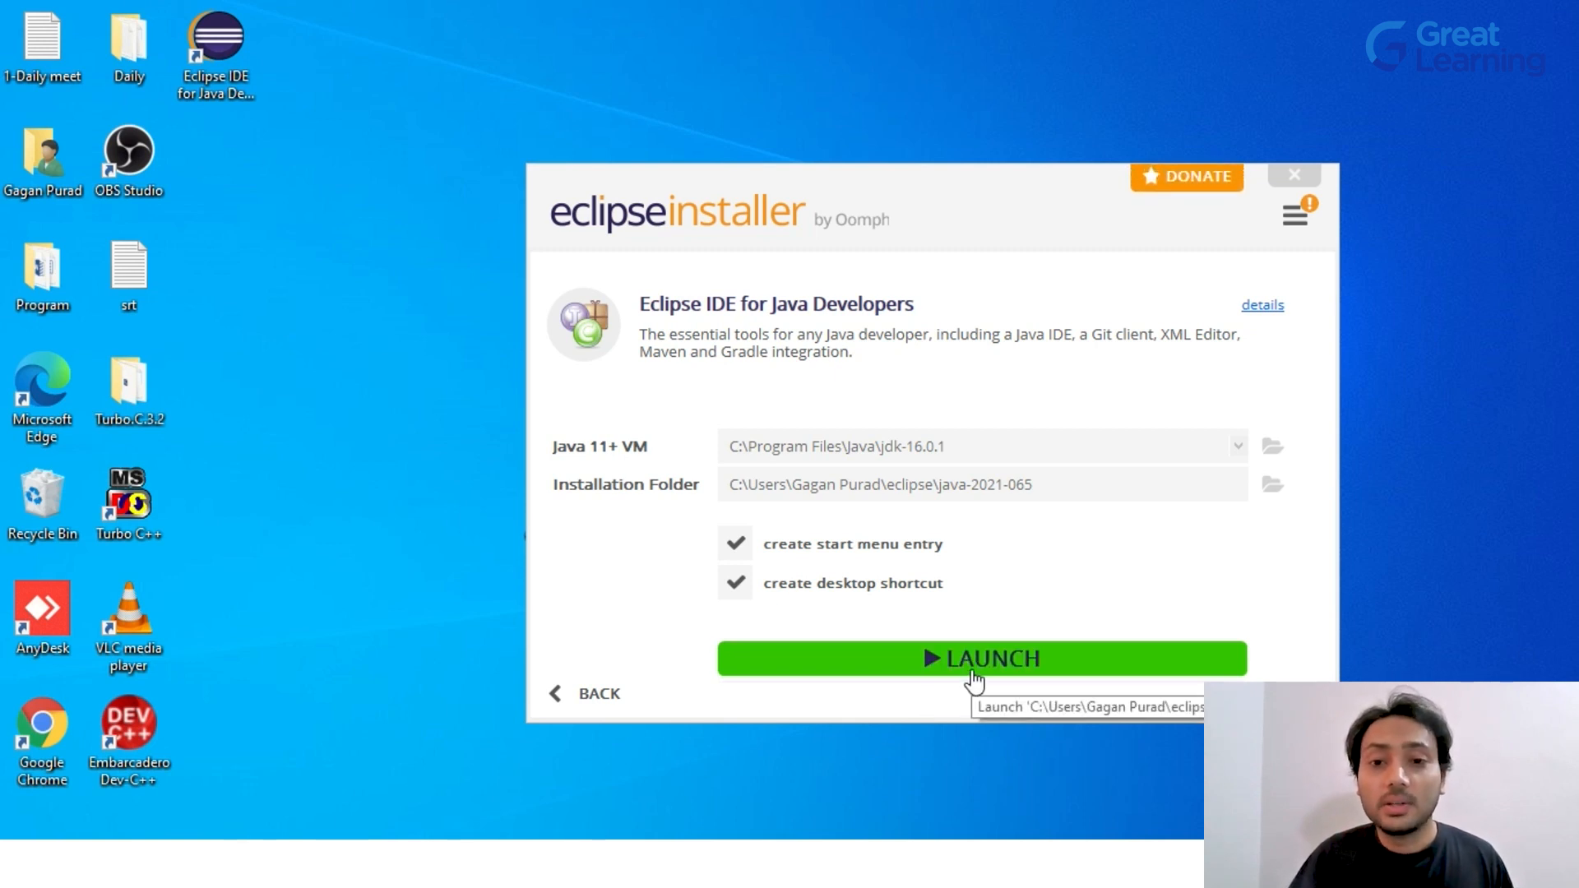
Step: Launch the IDE using a new EclipseProjects folder inside eclipse-workspace as the workspace
click(981, 659)
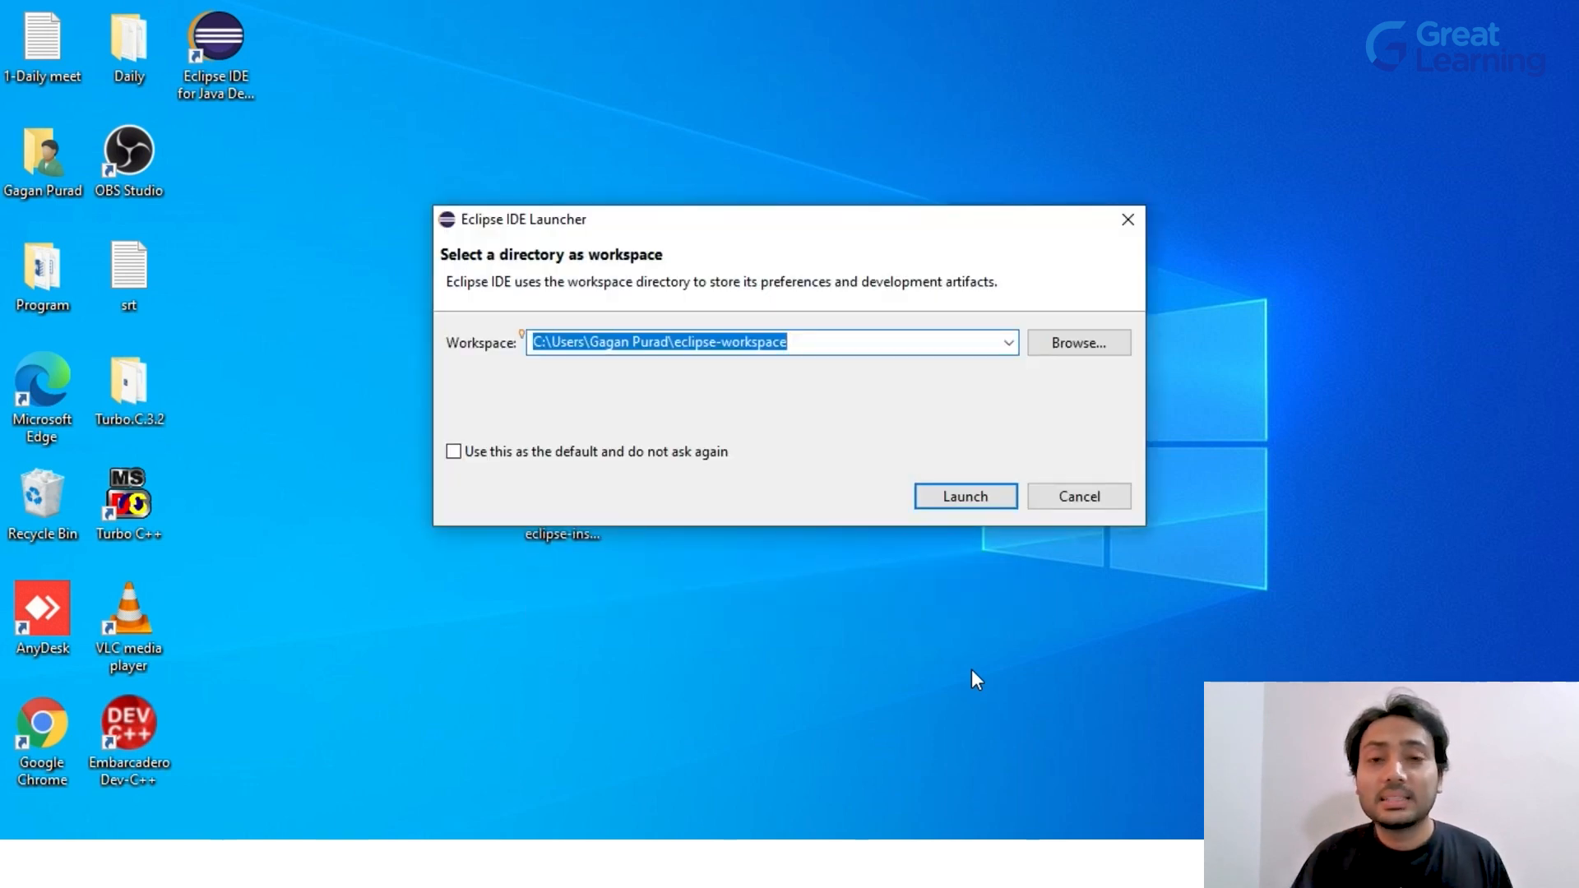
mouse_move(349, 236)
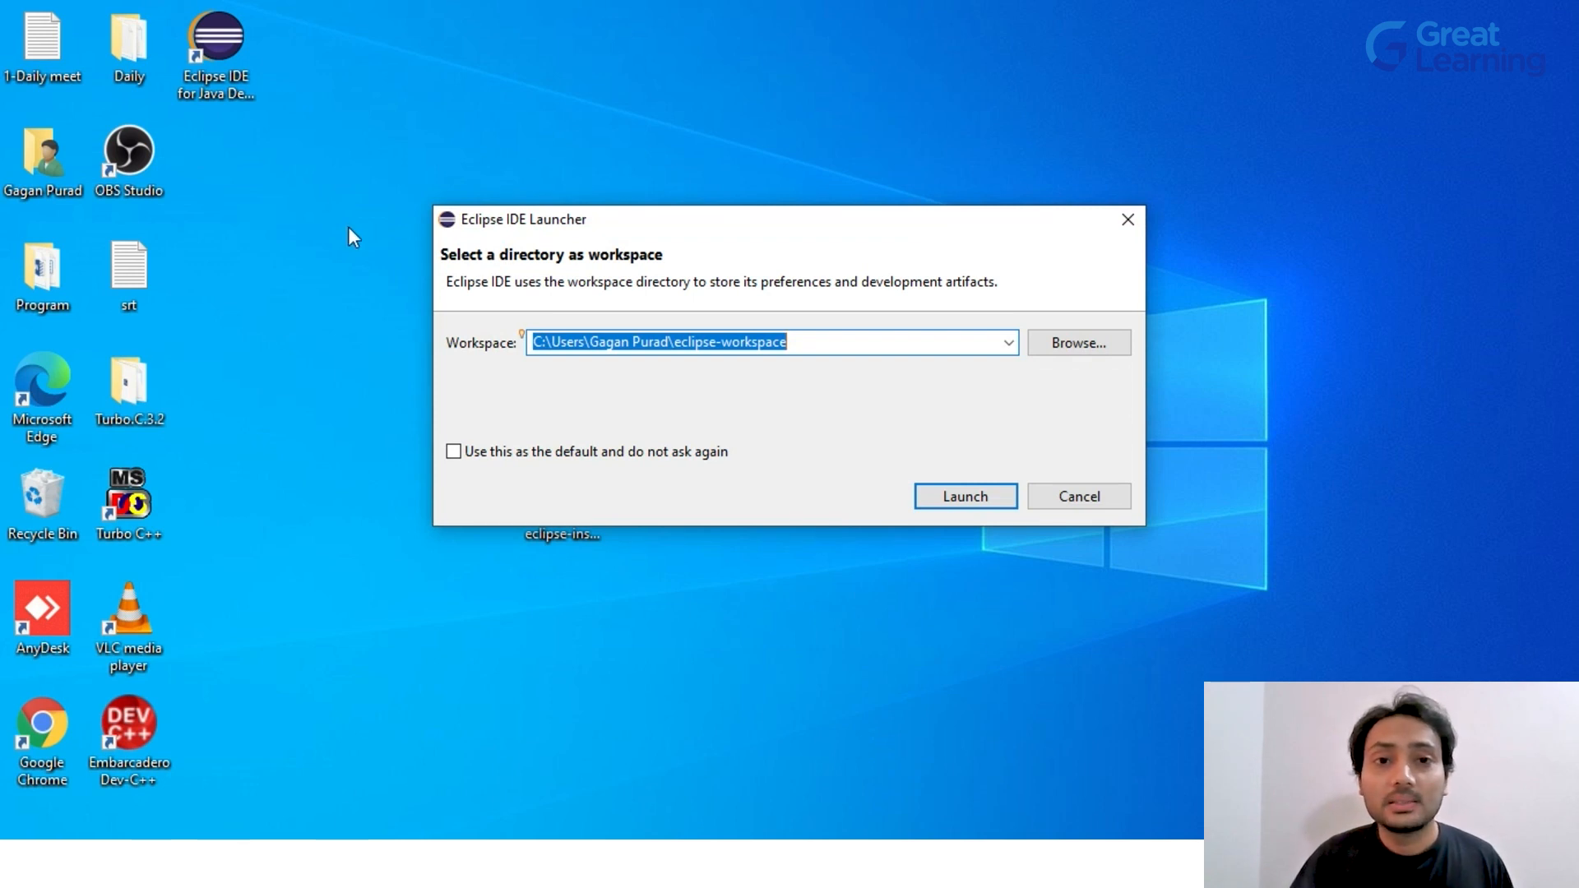
mouse_move(1038, 404)
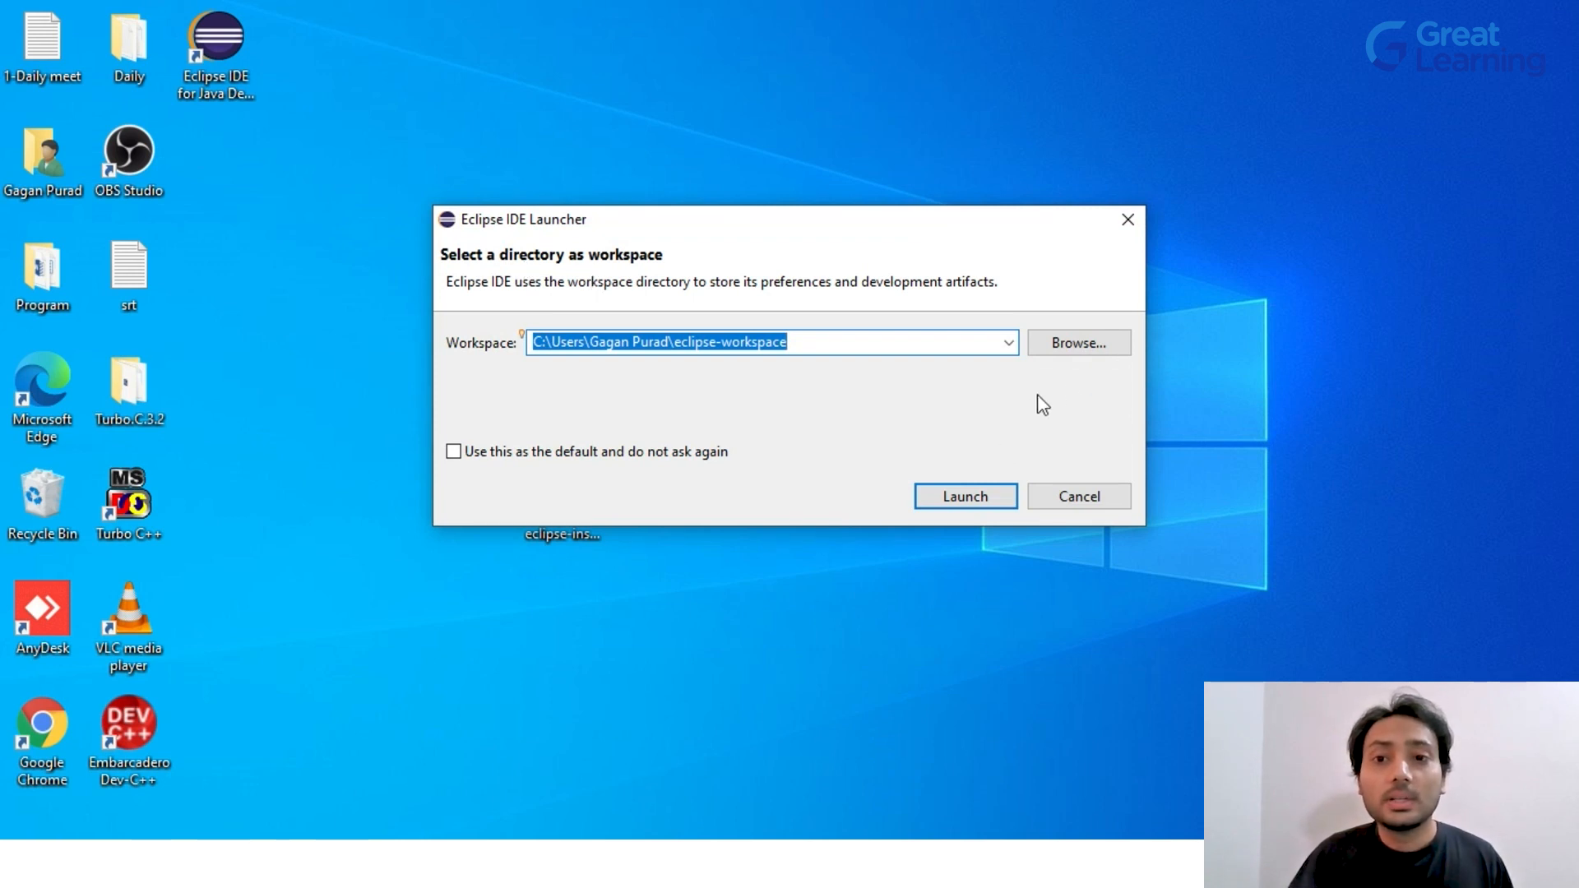
click(1079, 343)
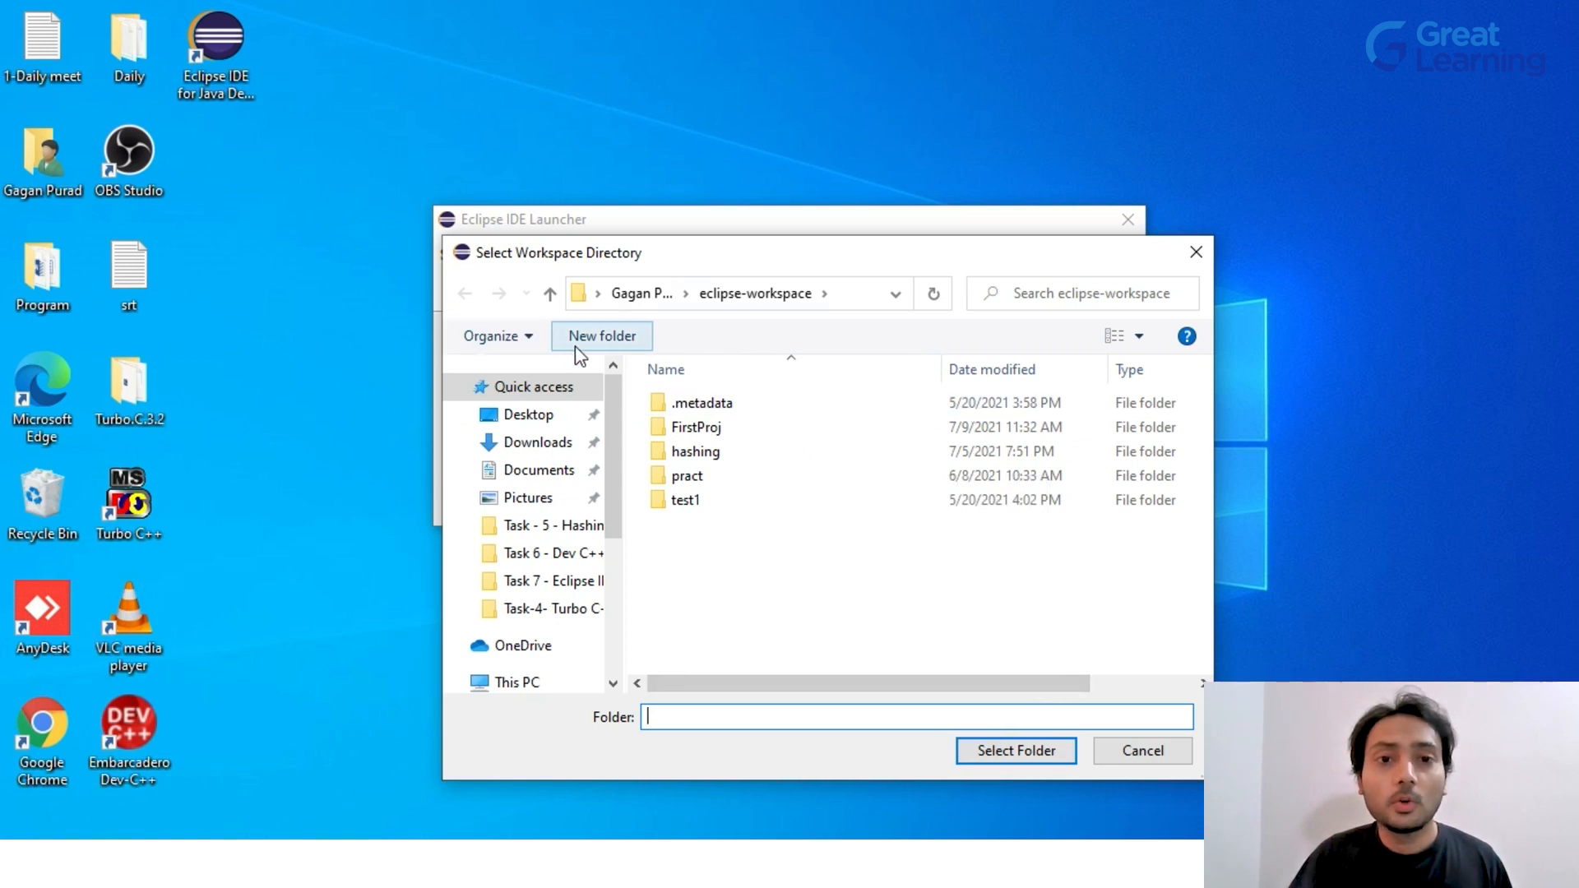
click(601, 335)
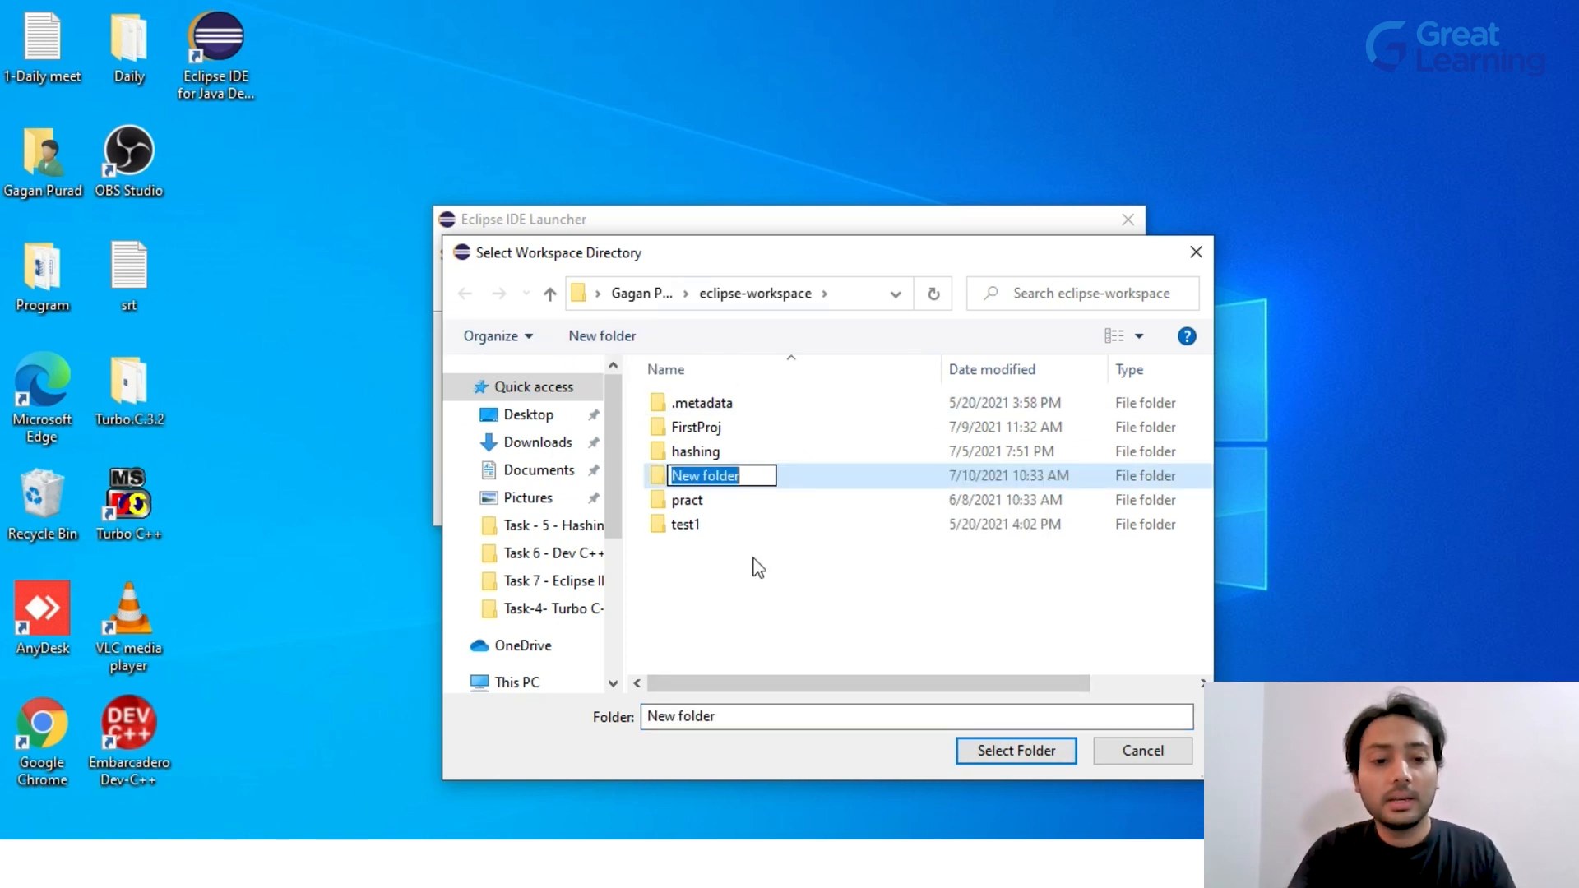
text(EclipseProjects)
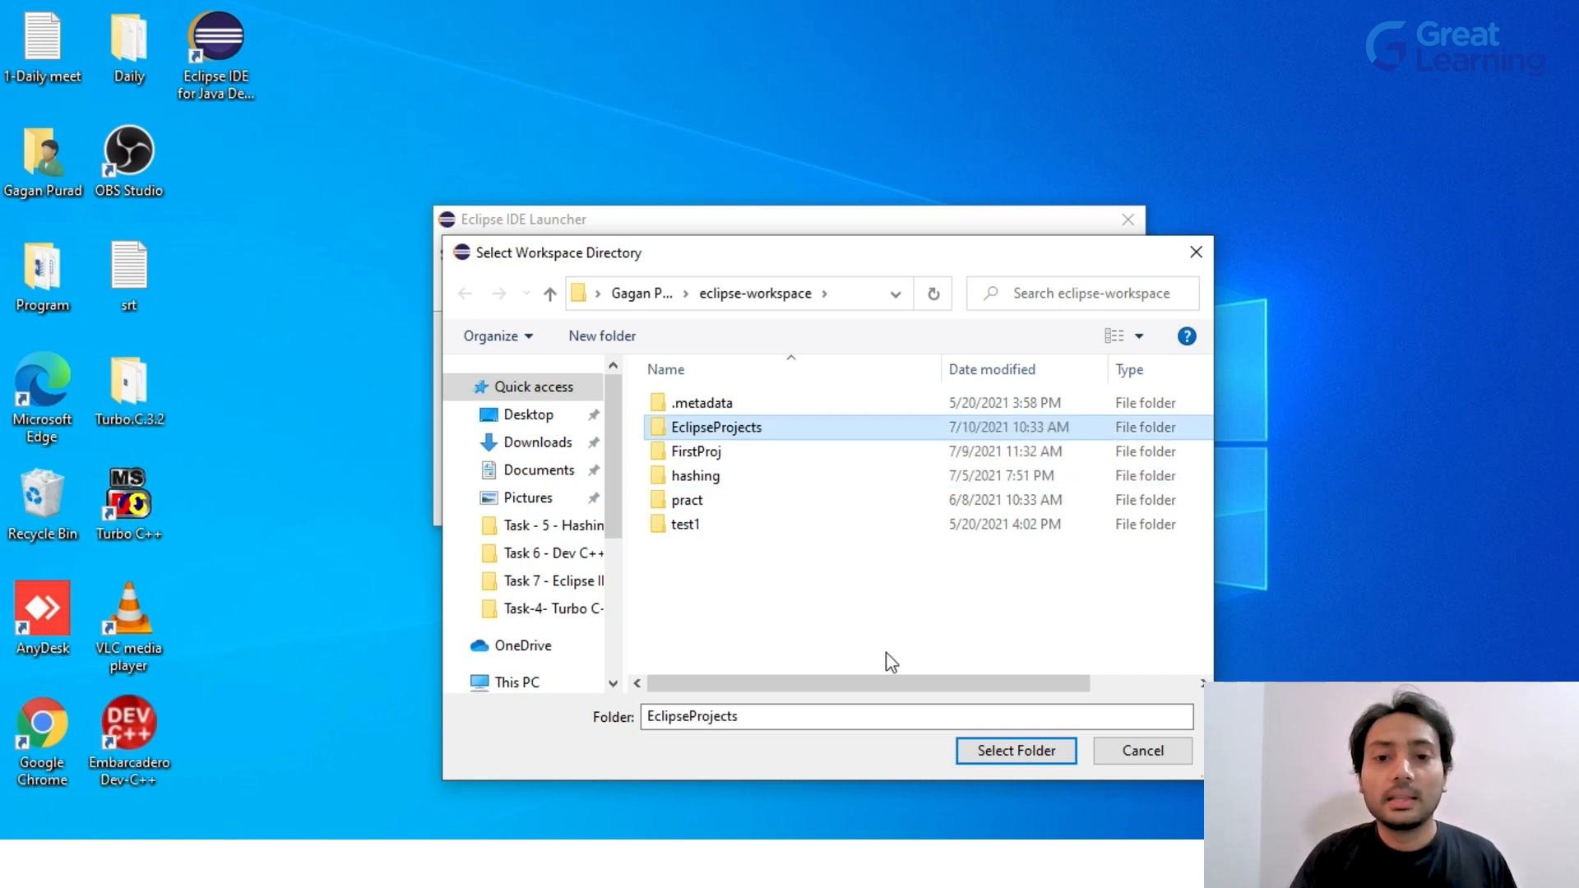
click(1016, 751)
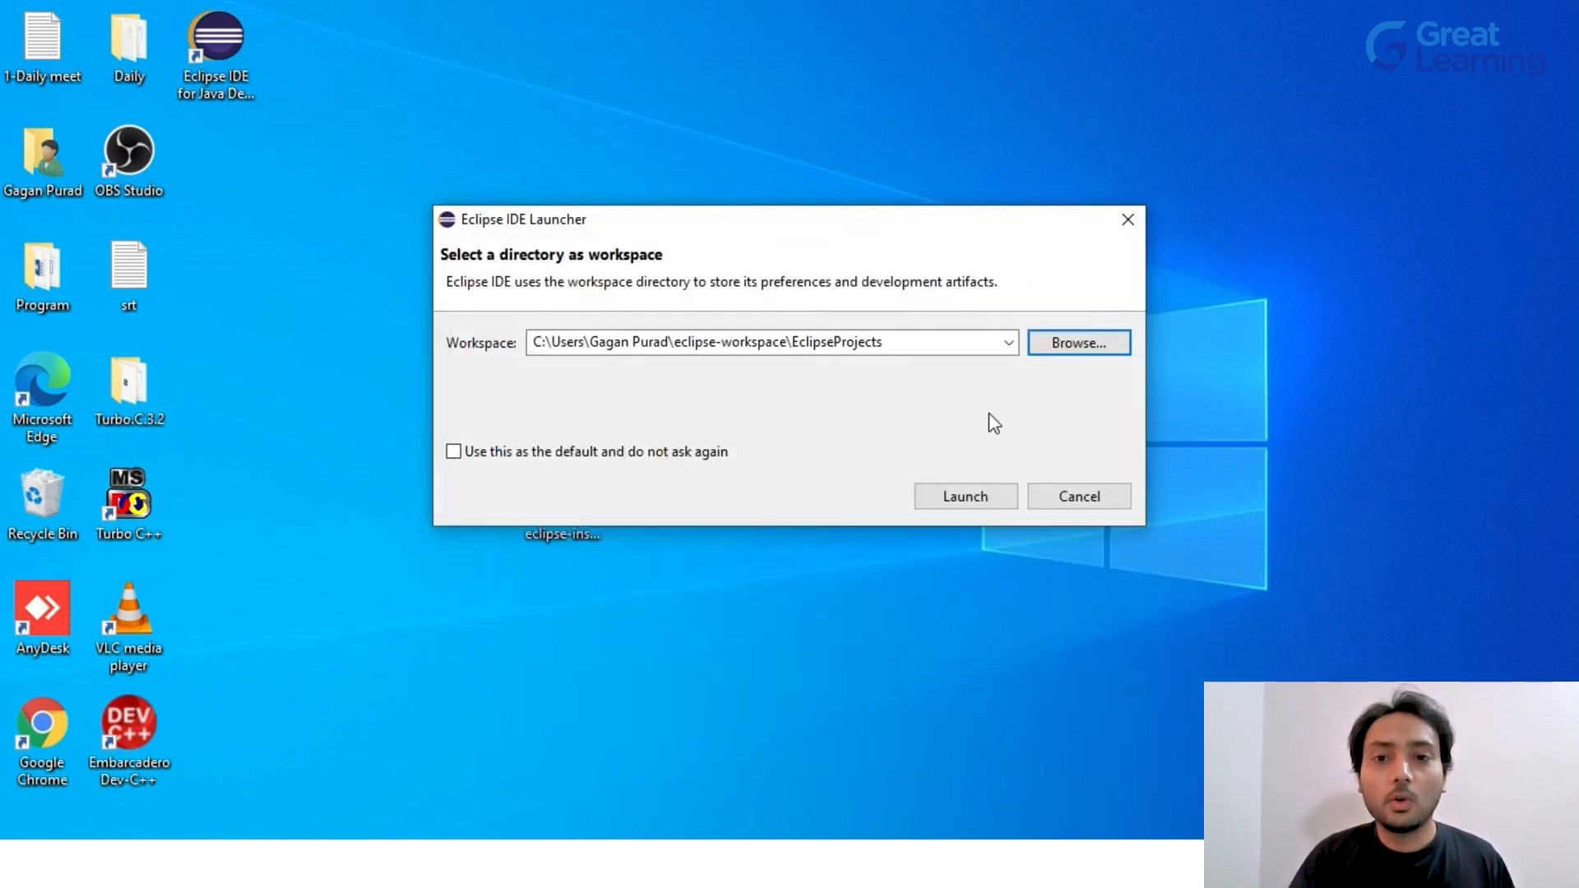
click(965, 496)
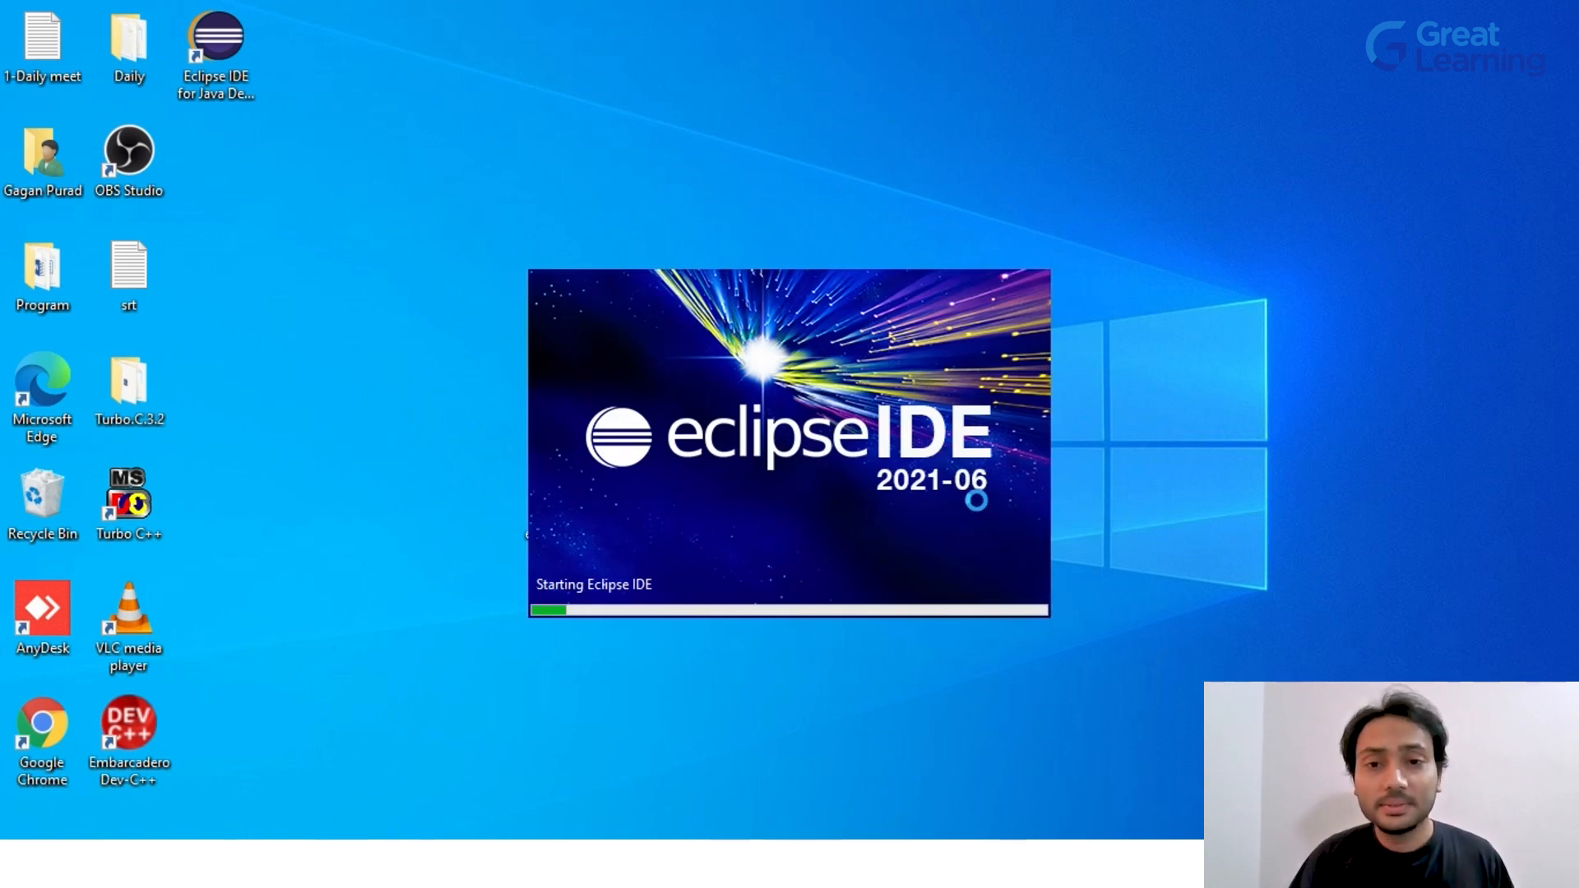
mouse_move(981, 512)
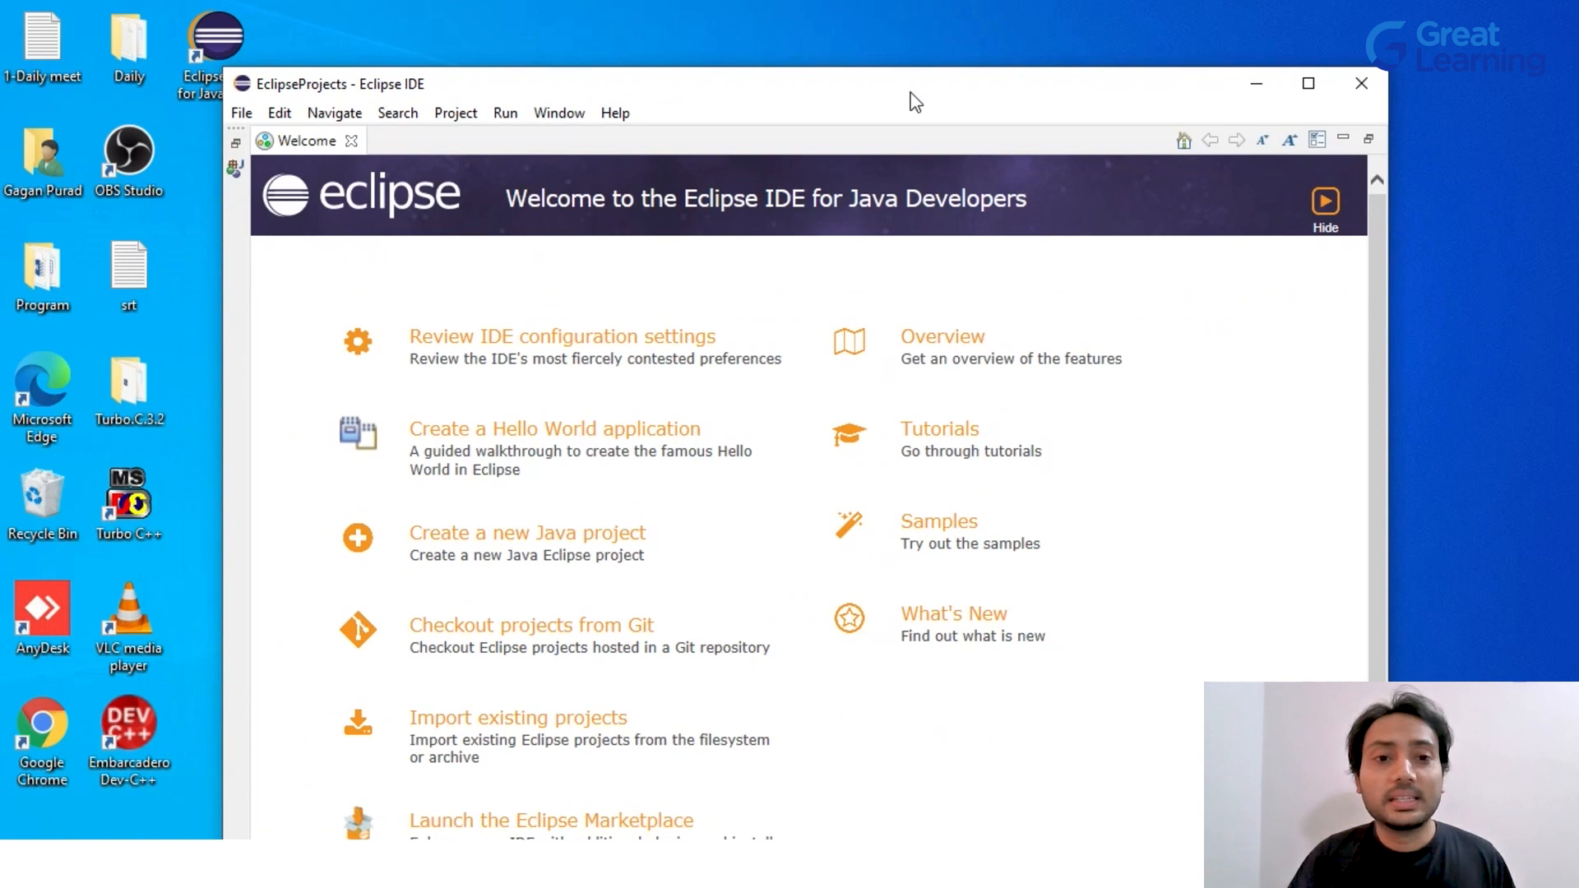
Step: Maximize the window, browse the Search, Project and File menus, then leave the Welcome page
click(1308, 83)
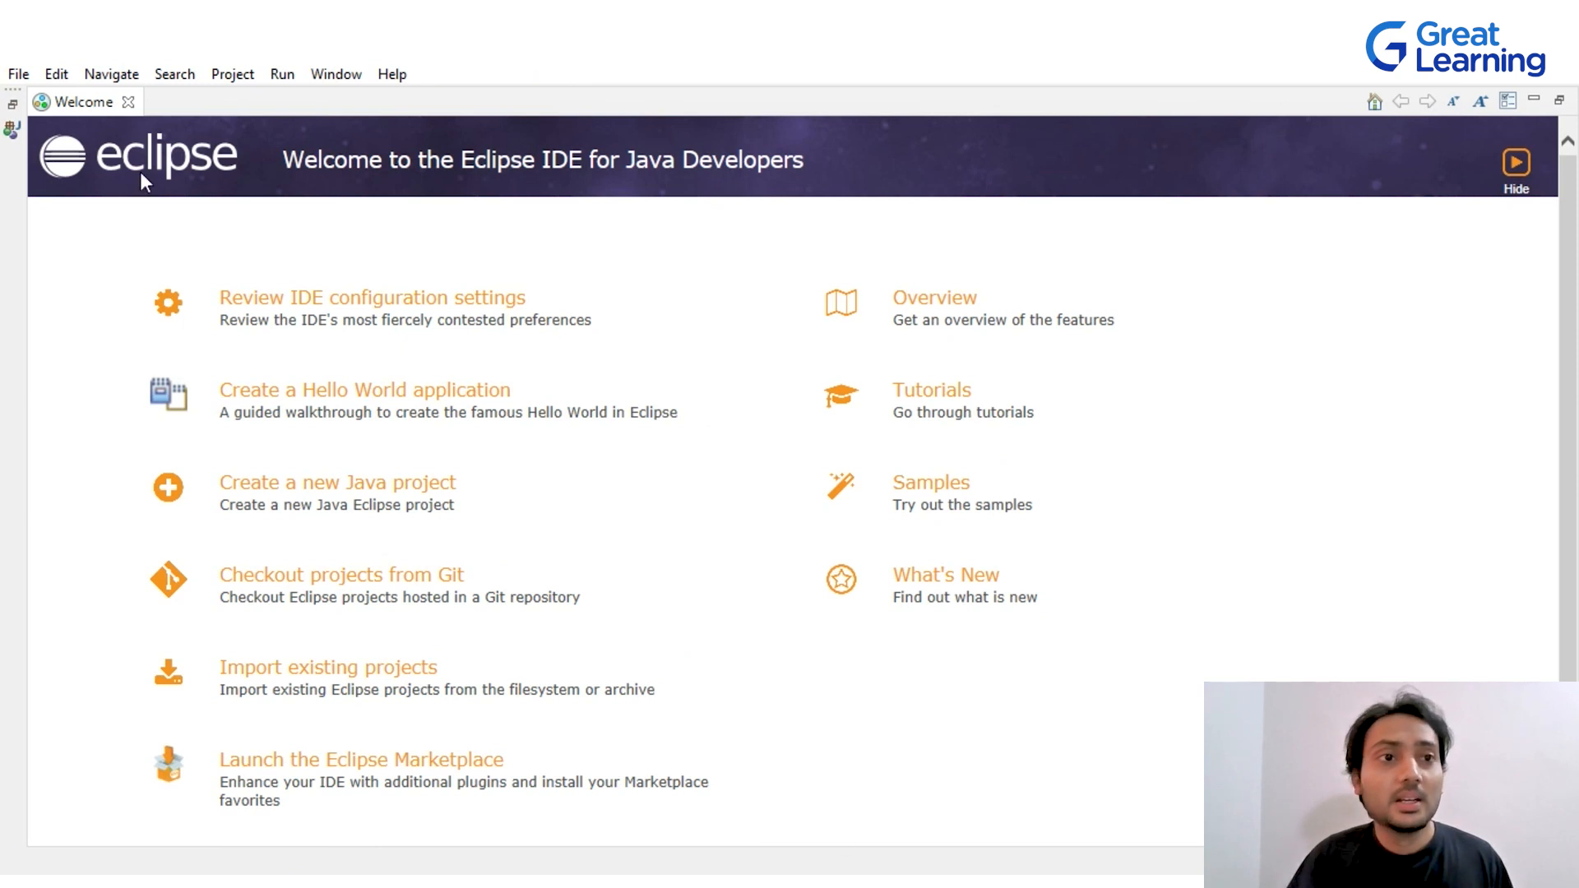
click(174, 73)
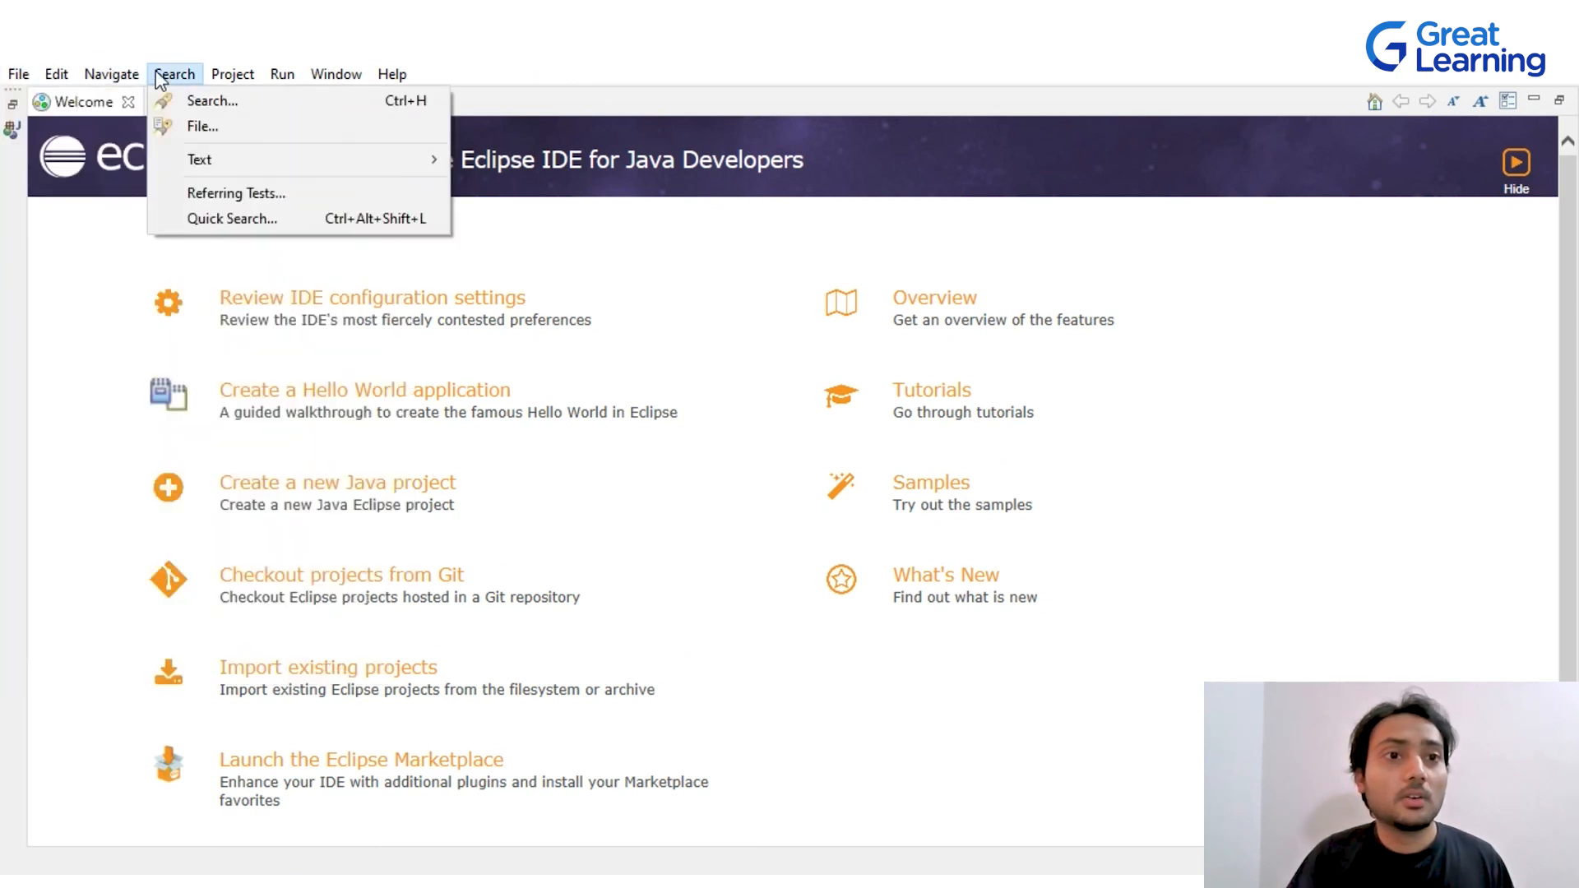
click(232, 73)
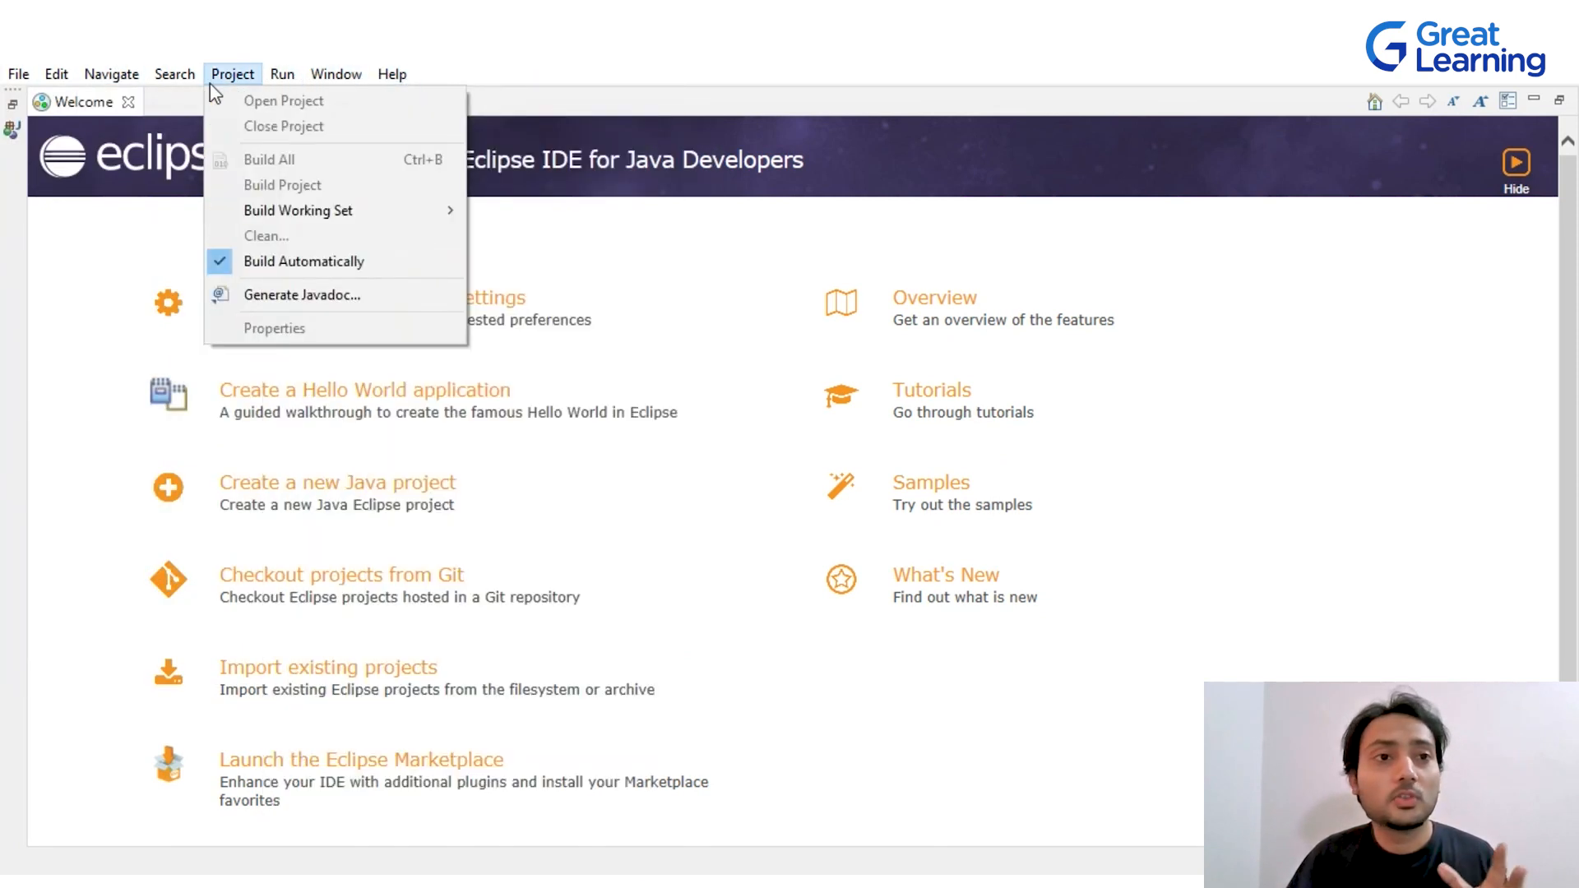
click(19, 74)
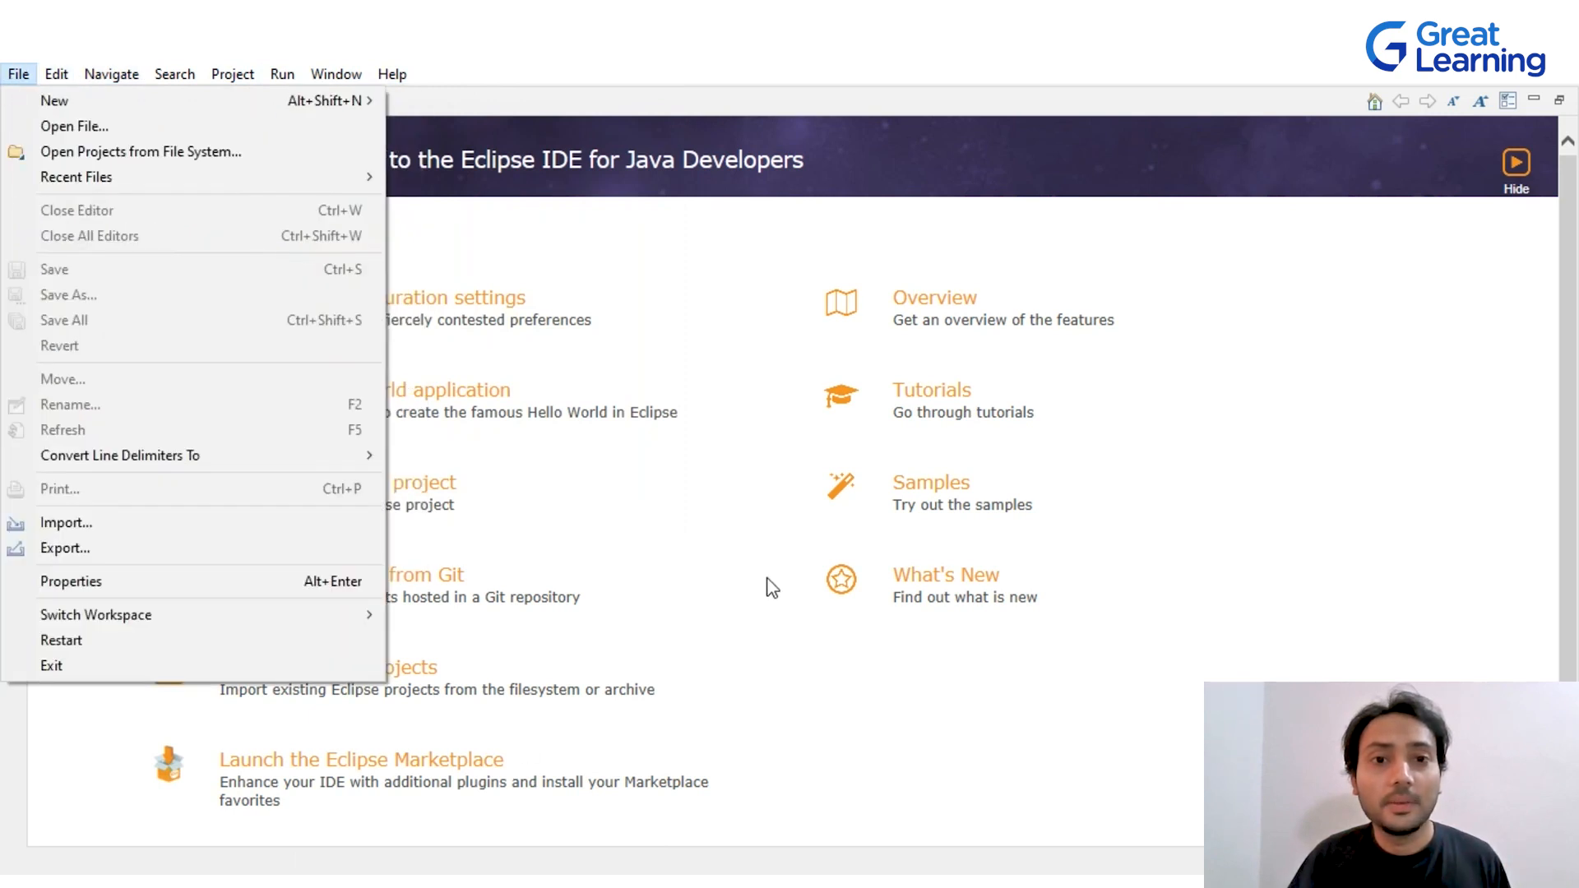
click(932, 390)
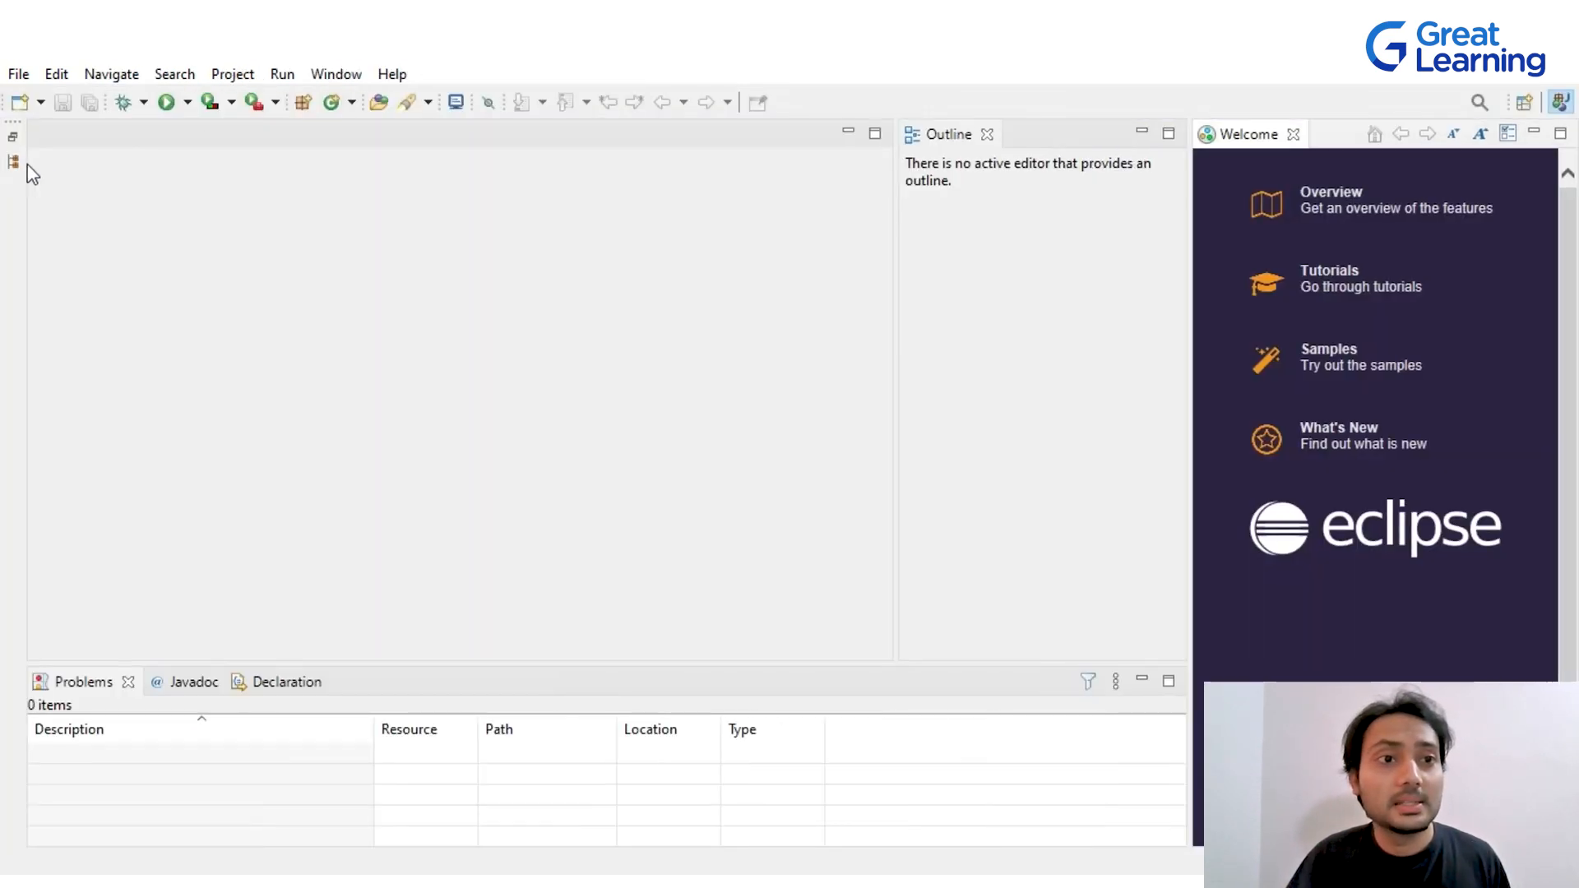
Step: Restore the minimized left panel to show the empty Package Explorer
click(11, 156)
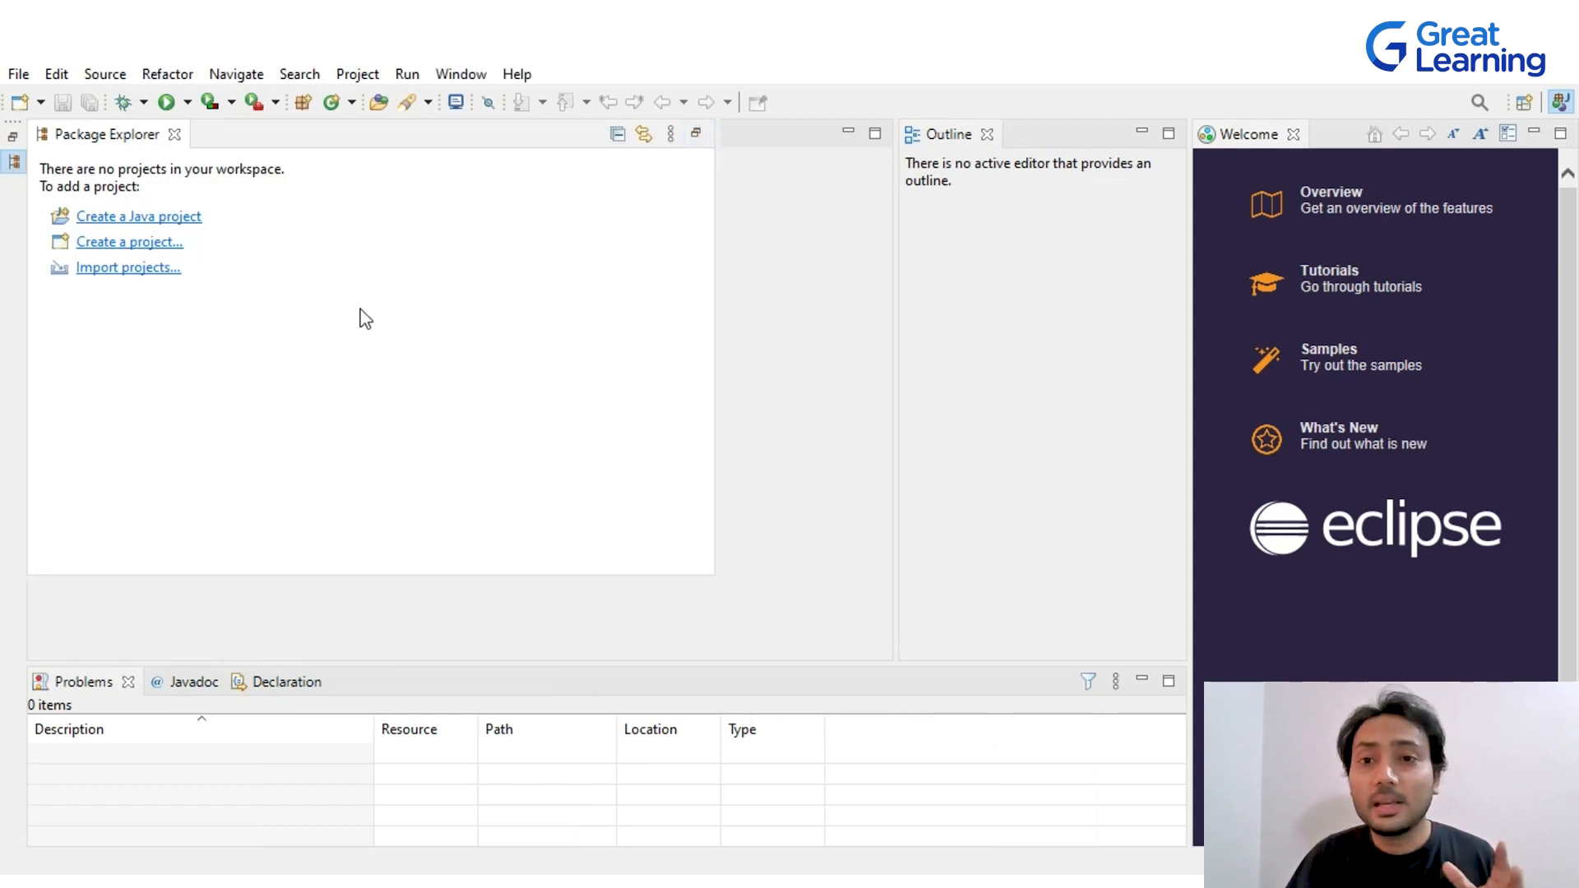
mouse_move(1280, 148)
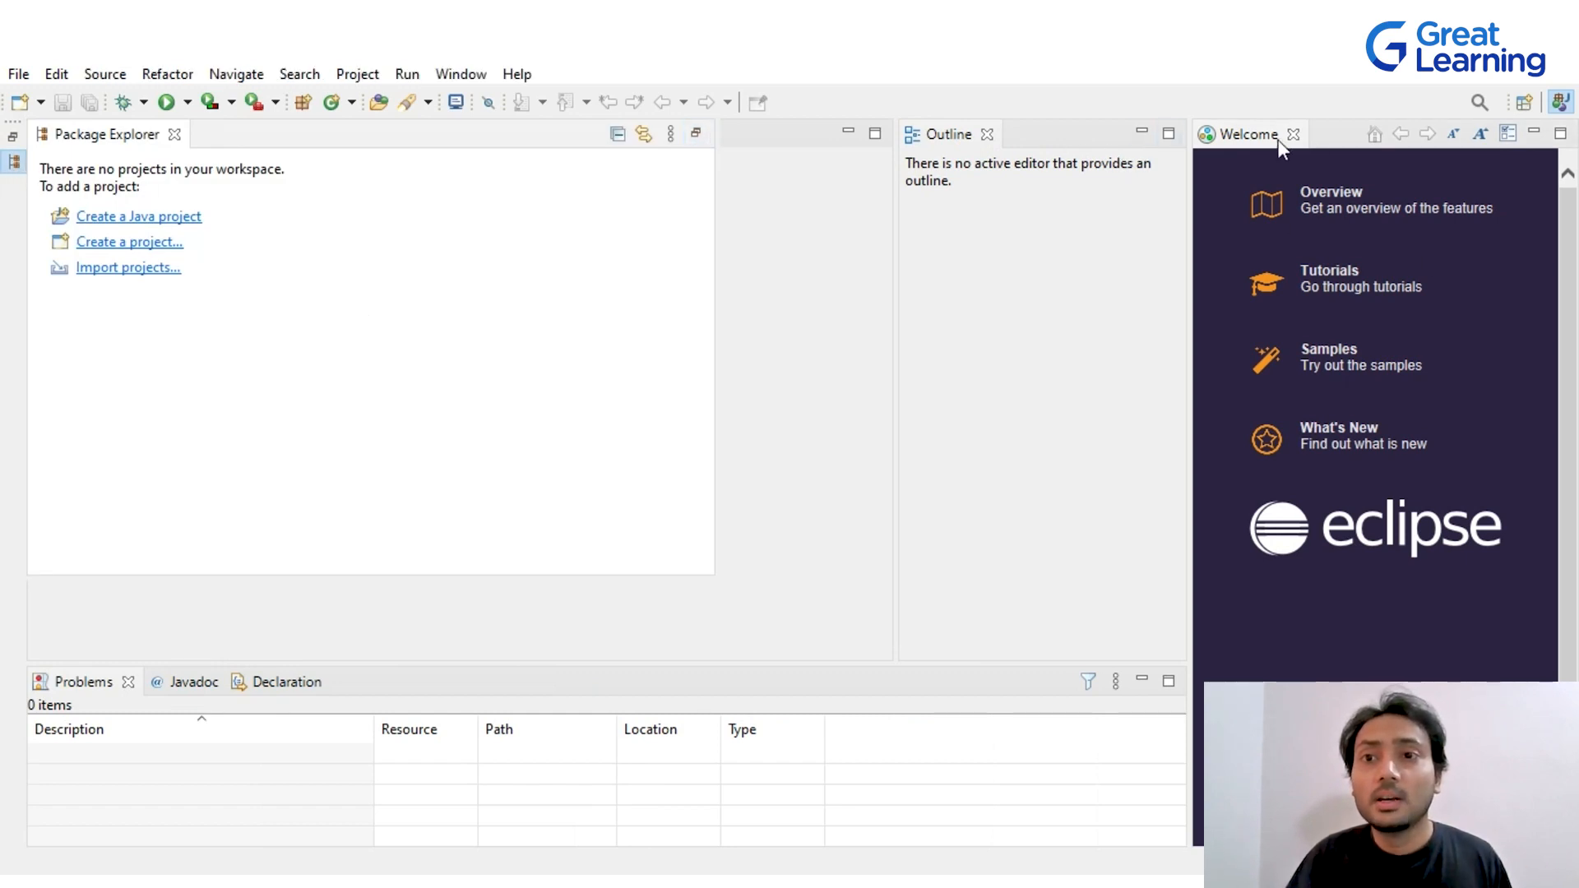